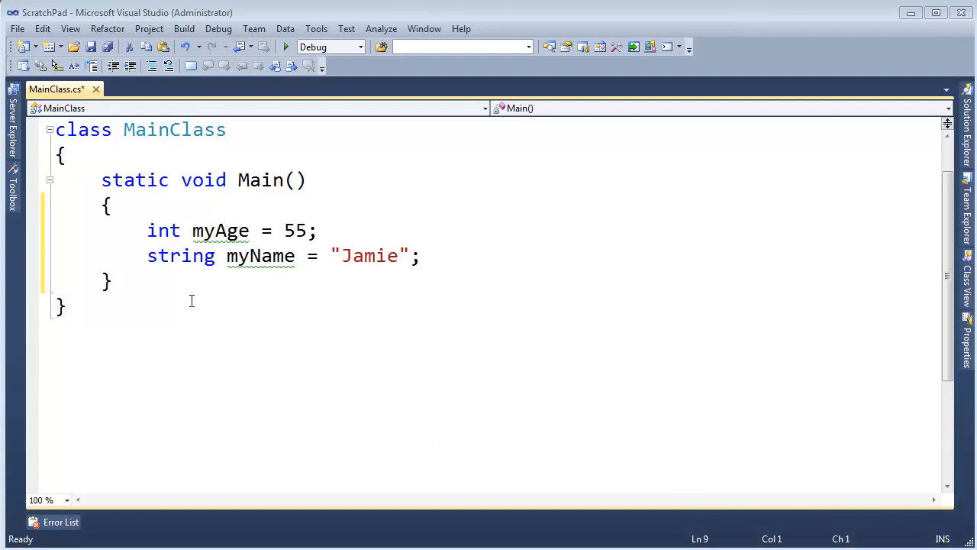
# Insert empty lines at the top of MainClass.cs, above the MainClass declaration.
pyautogui.doubleClick(181, 256)
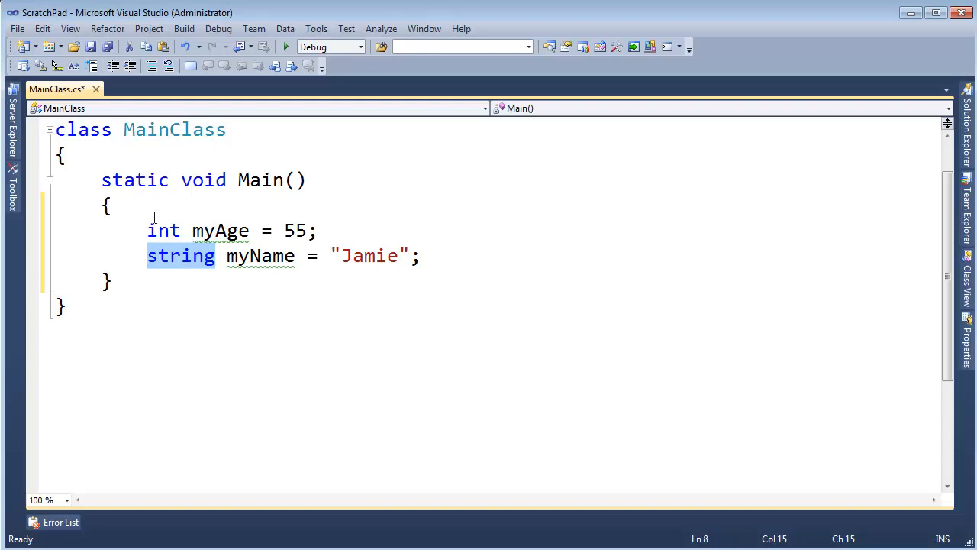
pyautogui.click(210, 129)
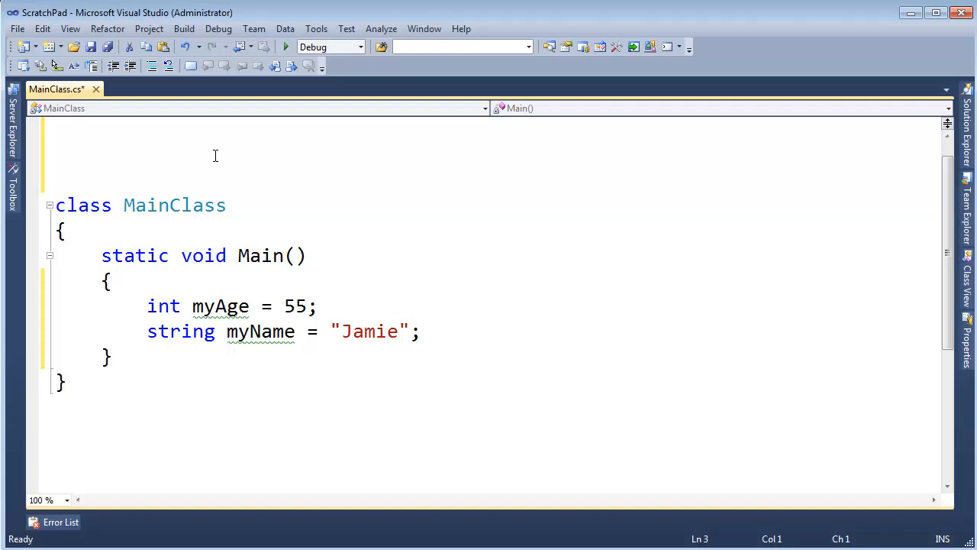
# Write class Cow containing public void Moo() that calls "Moo".P().
pyautogui.write('C')
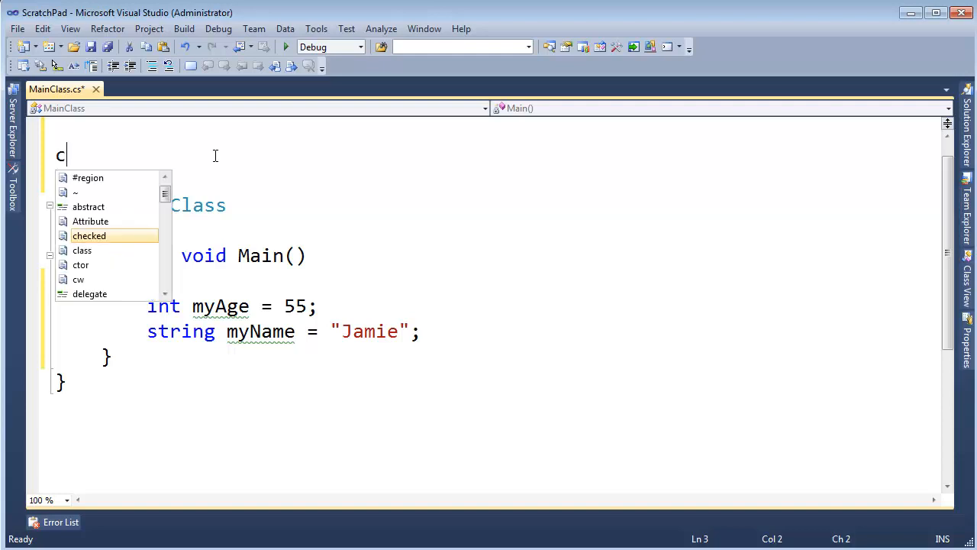
pyautogui.write('lass Cow')
pyautogui.write('{')
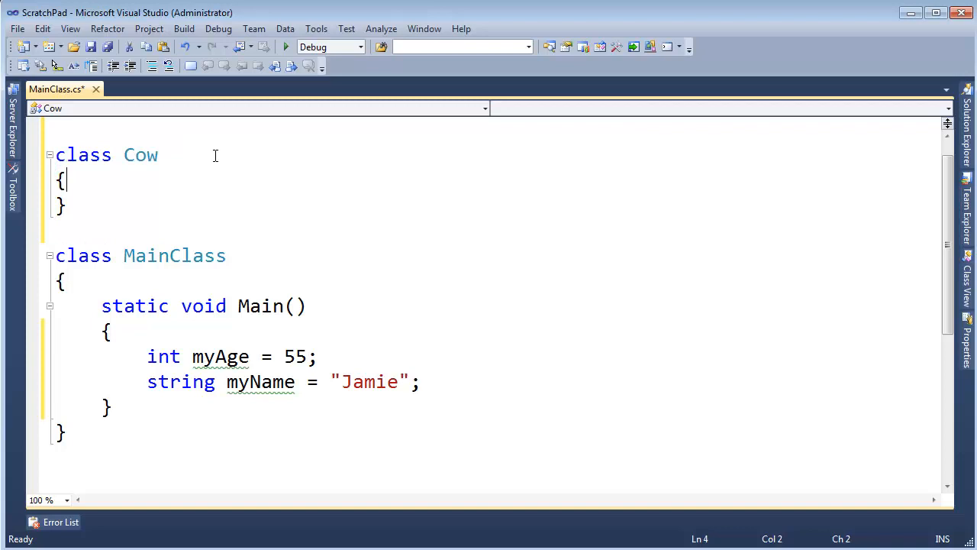
pyautogui.write('public')
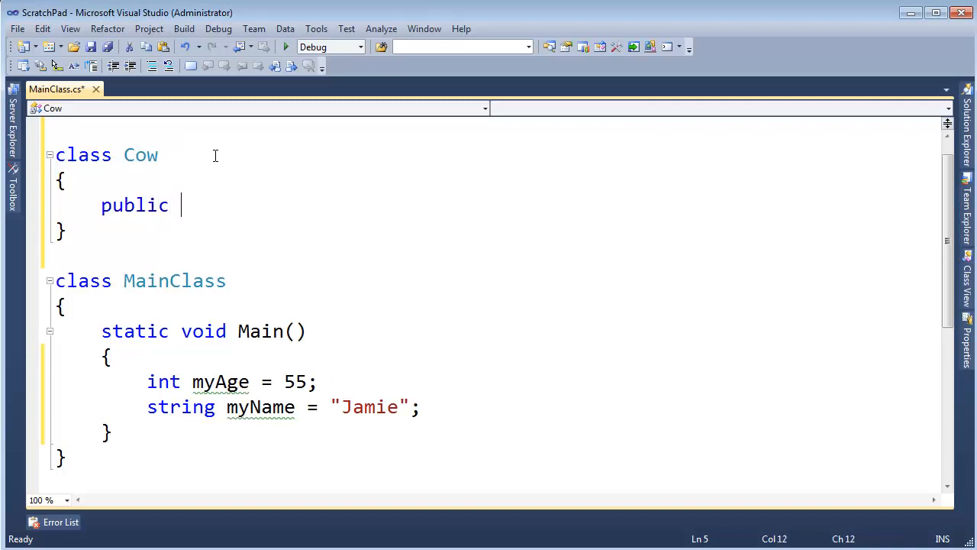
pyautogui.write('void Mo')
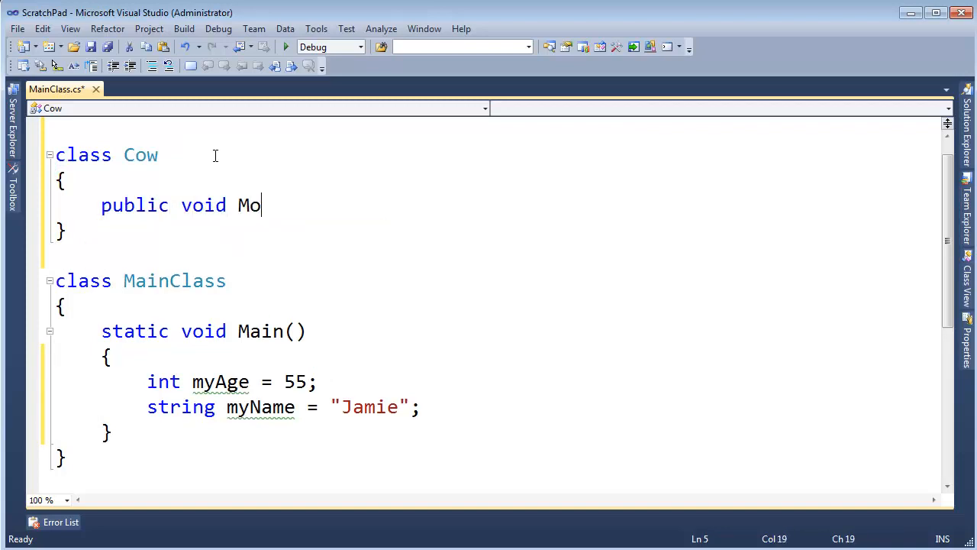
pyautogui.write('o() {')
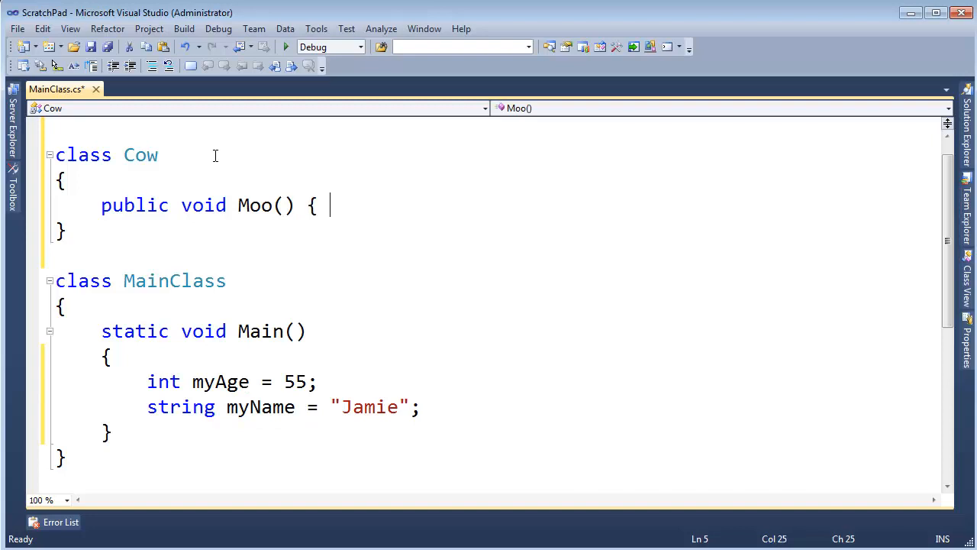
pyautogui.write('"Moo".ToUpper,')
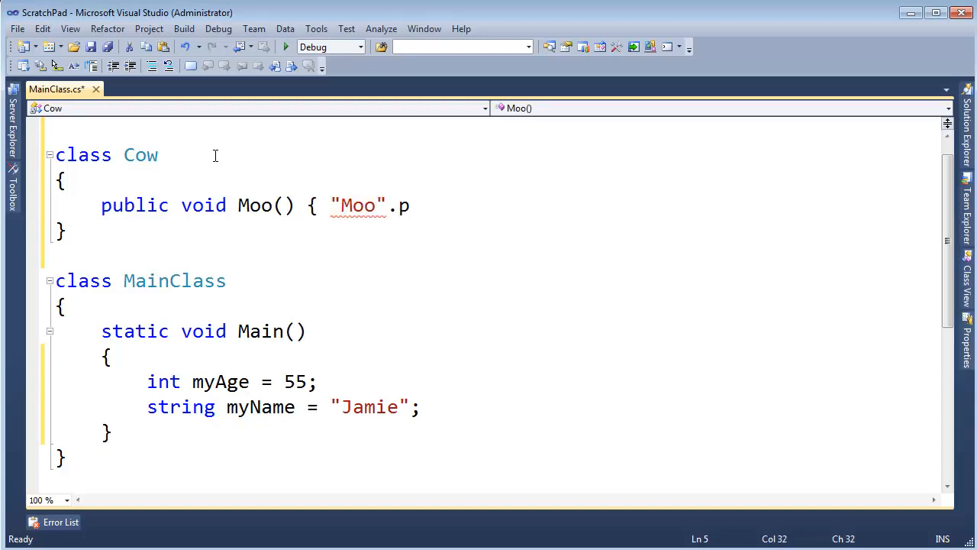
pyautogui.write('();')
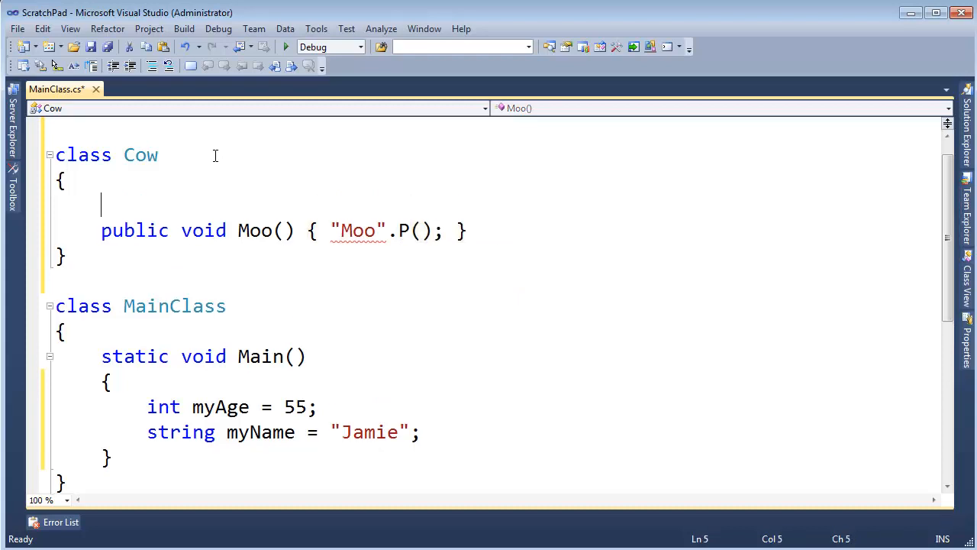
# Declare int numSteaks, int mooCount and double pounds in Cow, with mooCount++ in Moo.
pyautogui.write('int numS')
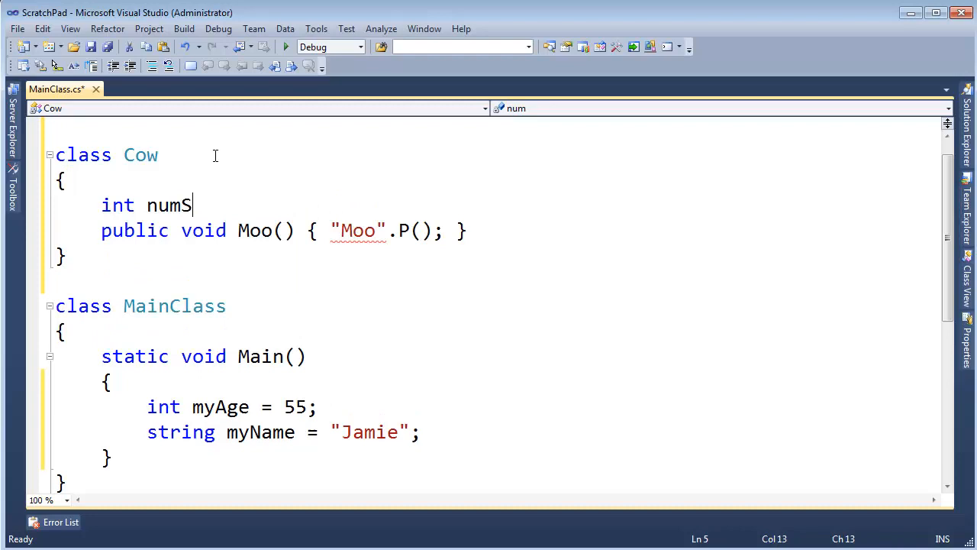
pyautogui.write('teaks;')
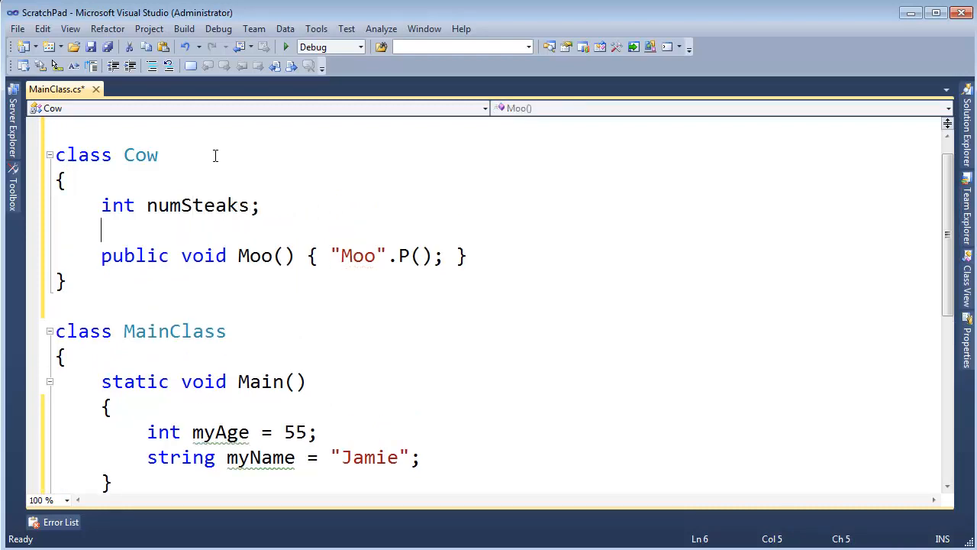
pyautogui.write('int mooCo')
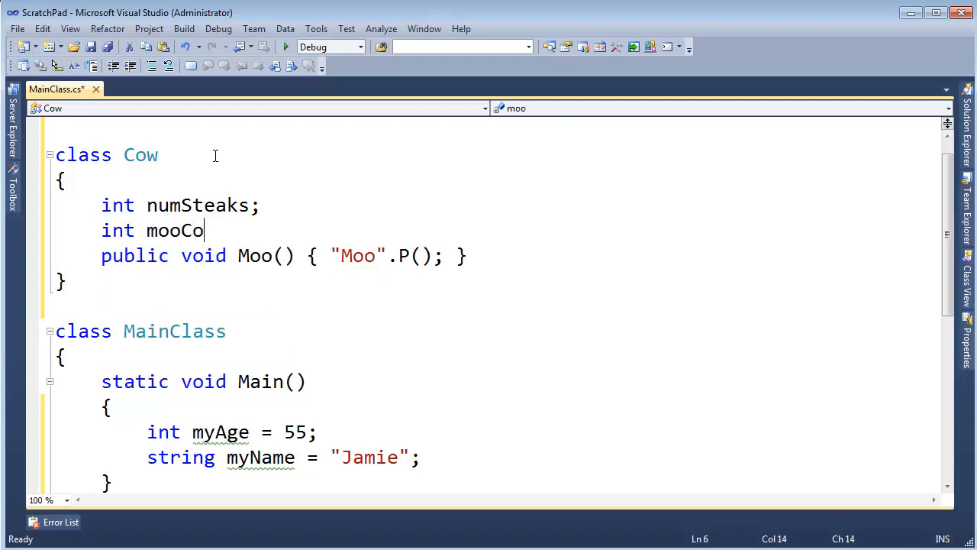
pyautogui.write('unt;')
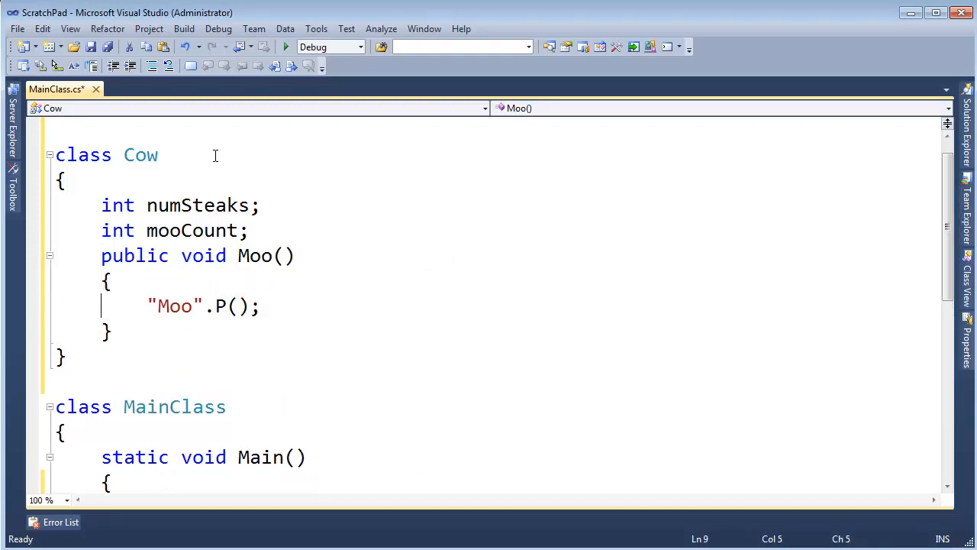
pyautogui.write('mooCount++;')
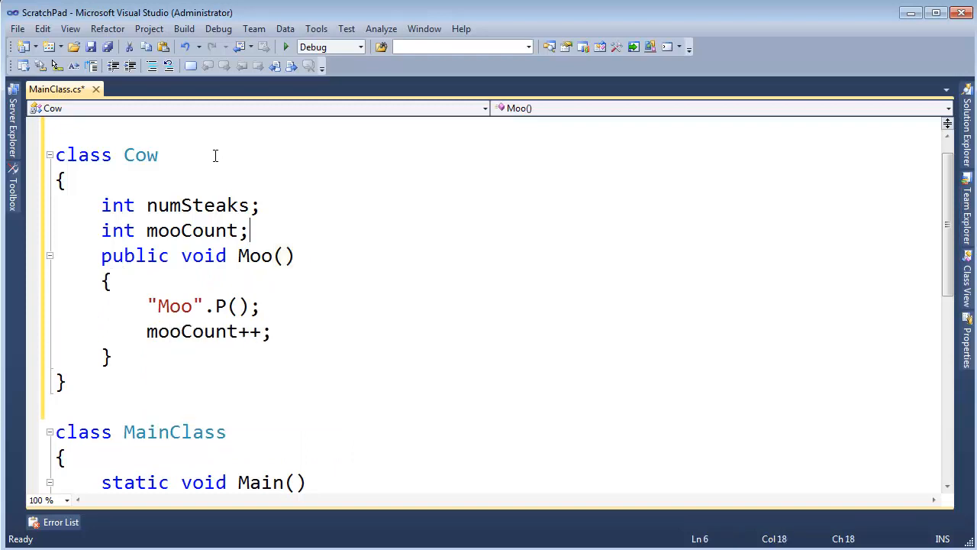
pyautogui.write('double')
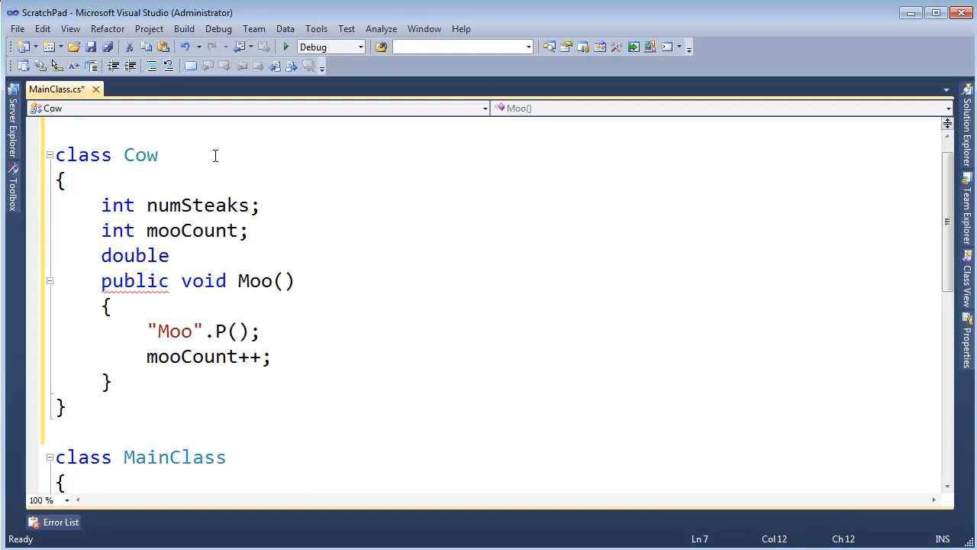
pyautogui.write('pounds')
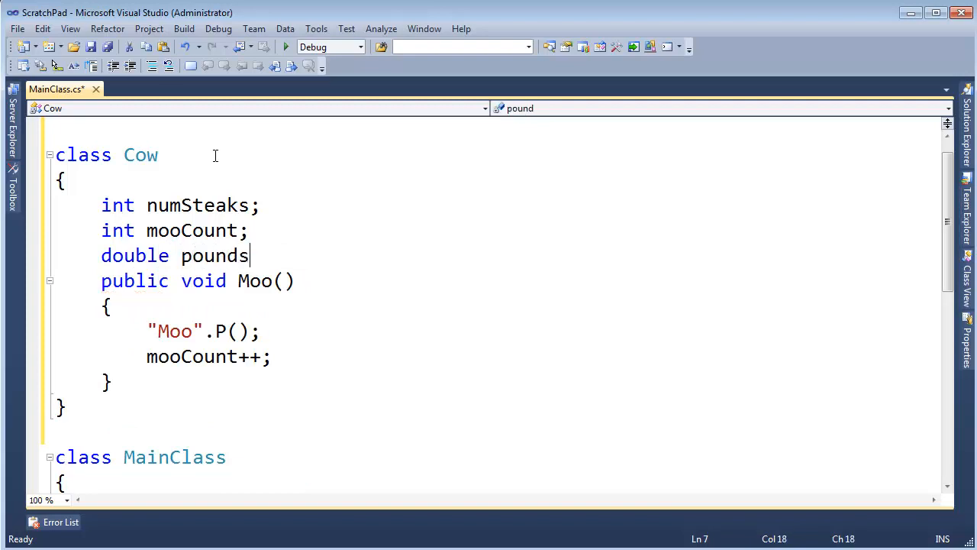
pyautogui.write(';')
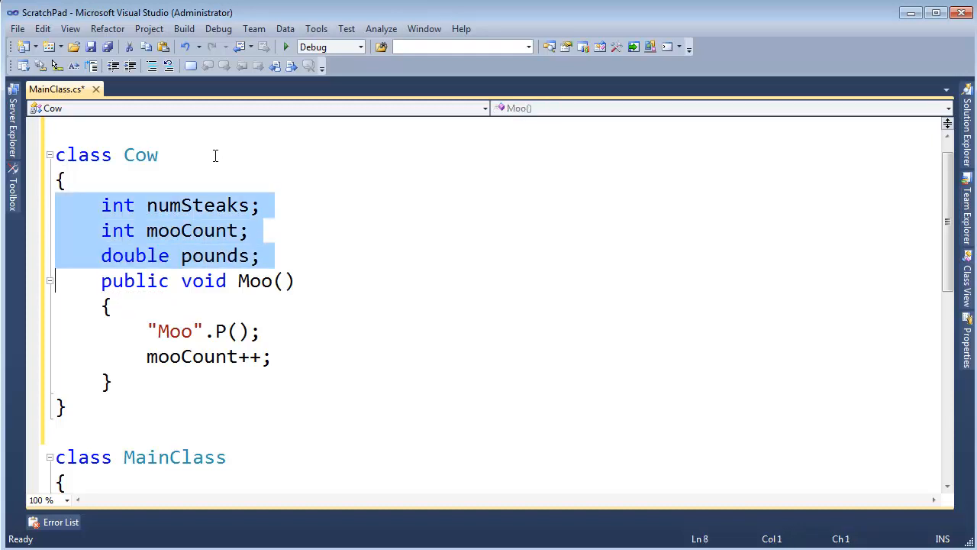
pyautogui.click(210, 190)
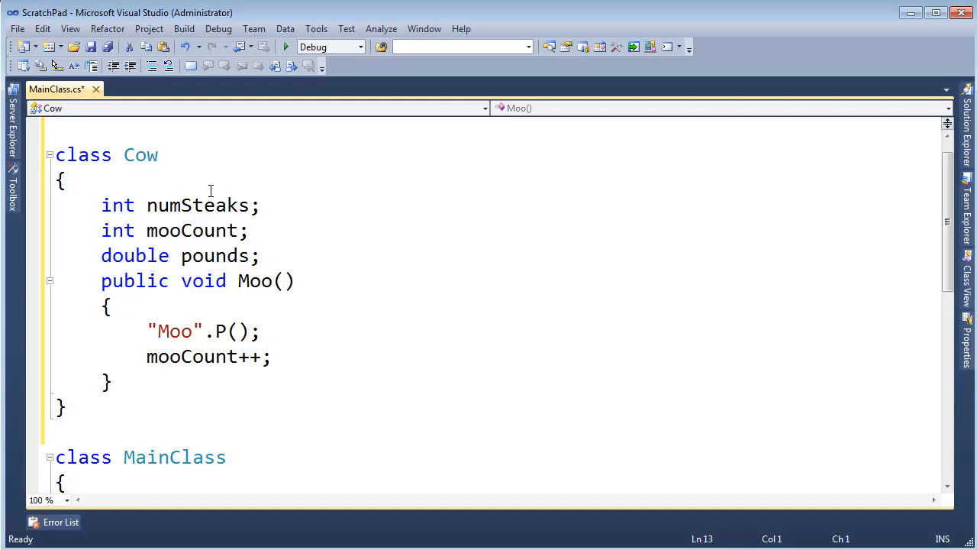
pyautogui.moveTo(208, 357)
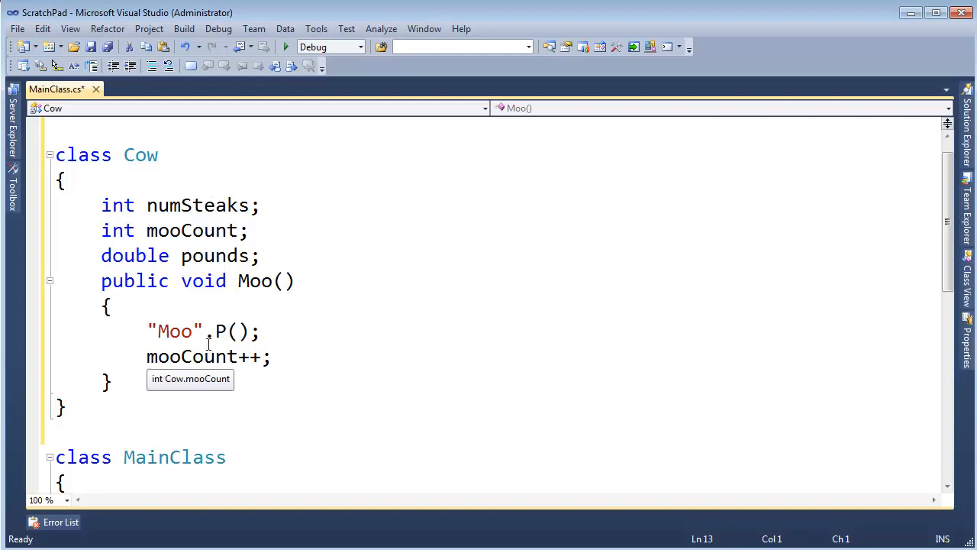
# Zoom to 75% and delete the myAge and myName declarations from Main.
pyautogui.scroll(-3)
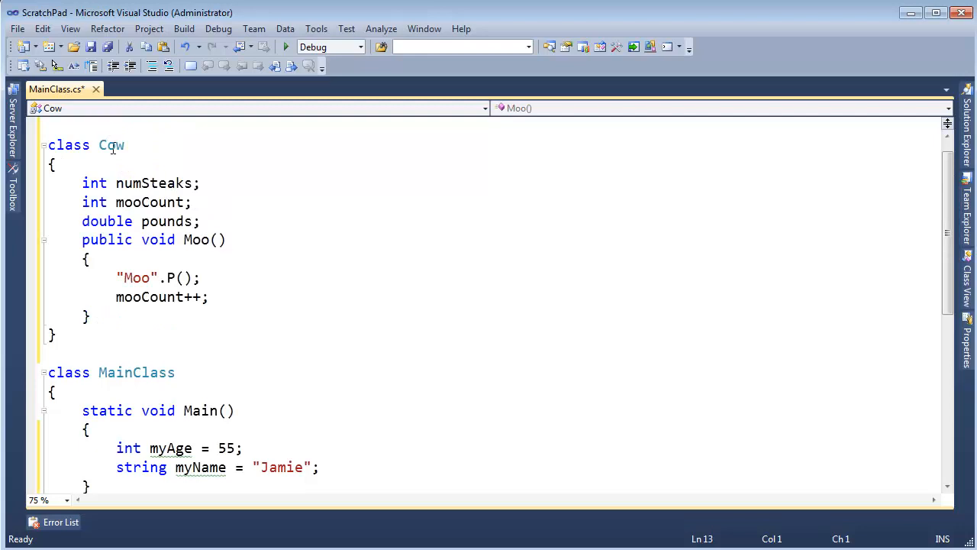
pyautogui.doubleClick(111, 145)
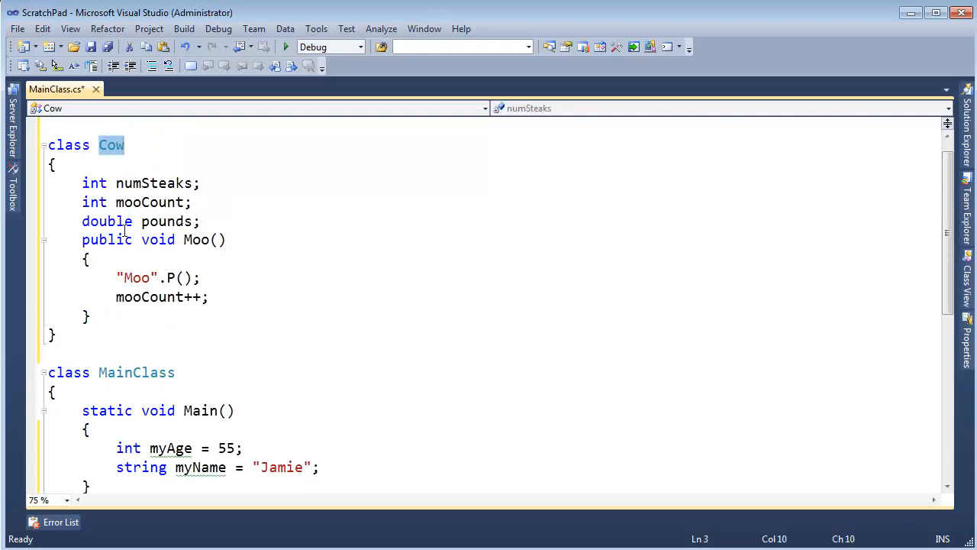
pyautogui.click(320, 467)
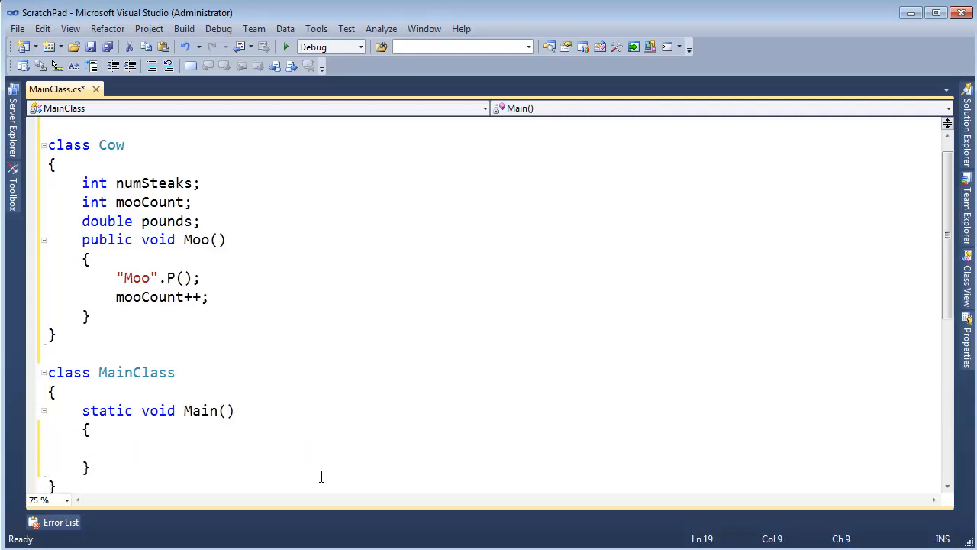
# Declare Cow betsy = new Cow(); inside Main.
pyautogui.write('Cow')
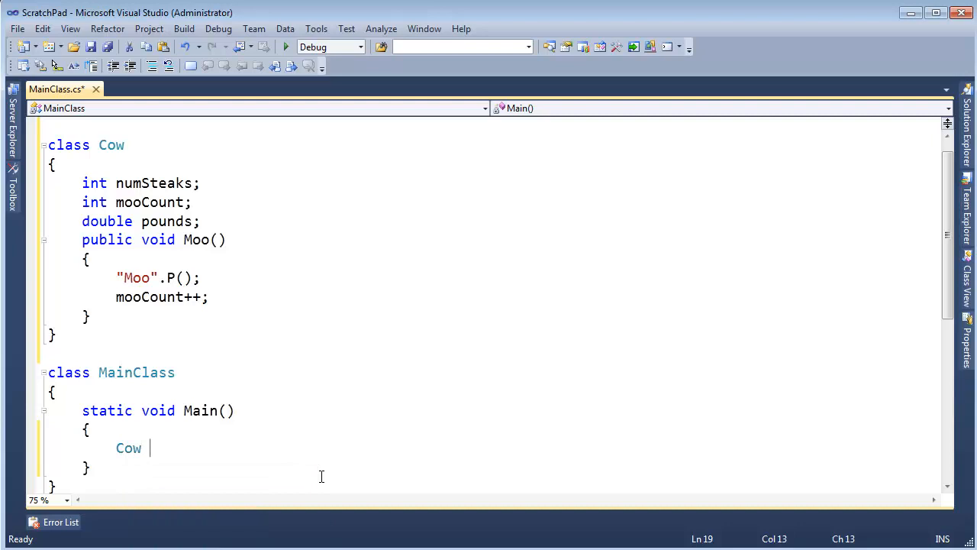
pyautogui.write('betsy =')
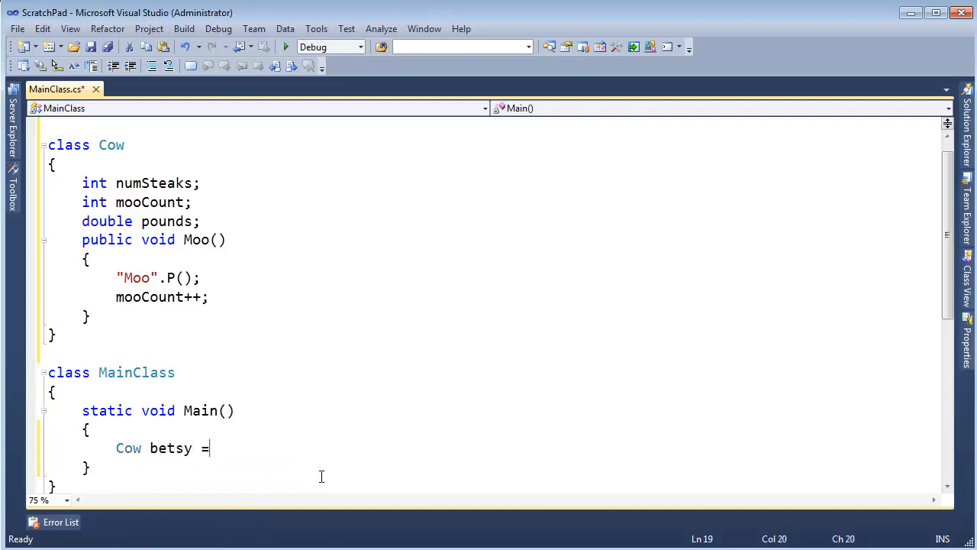
pyautogui.write('new Cow();')
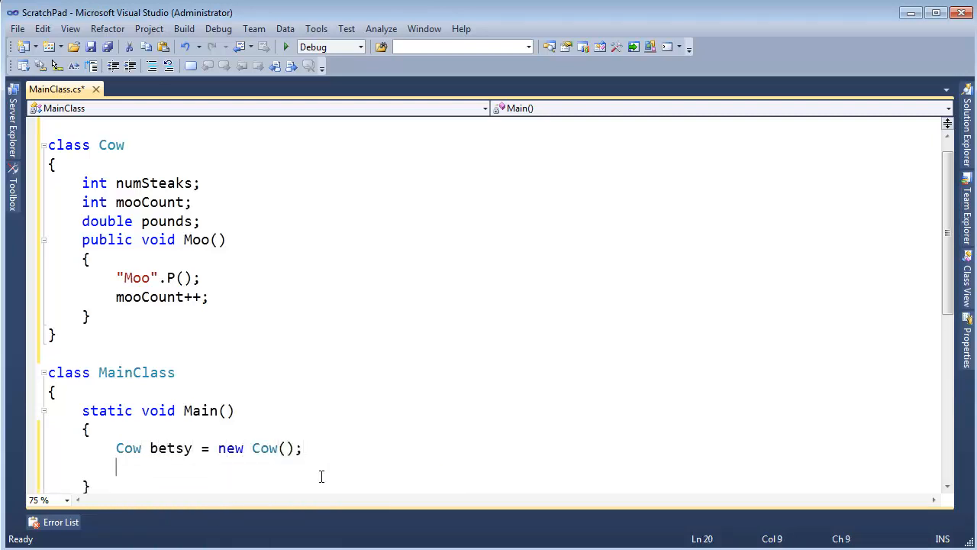
# Replace the invalid betsy.ToUpper() call with betsy.Moo();.
pyautogui.write('bet')
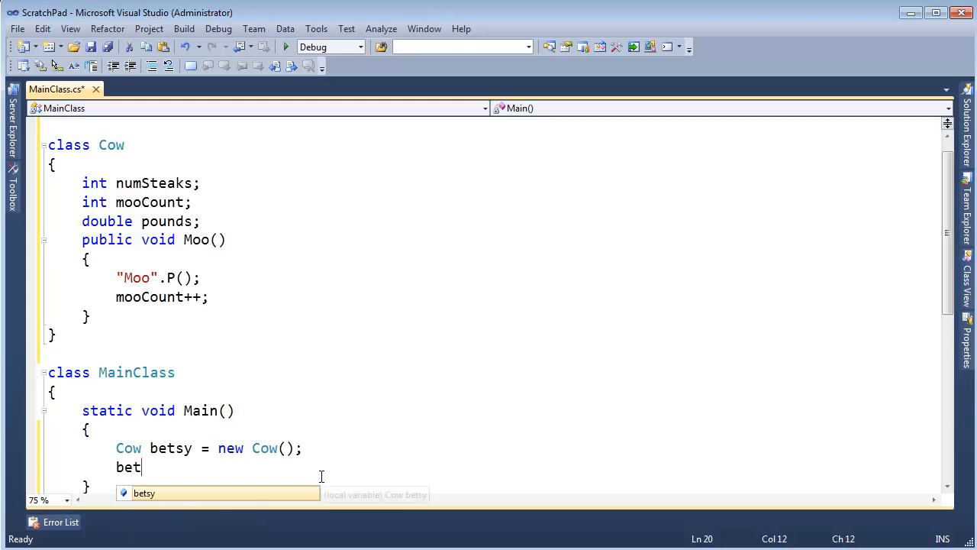
pyautogui.write('sy.To')
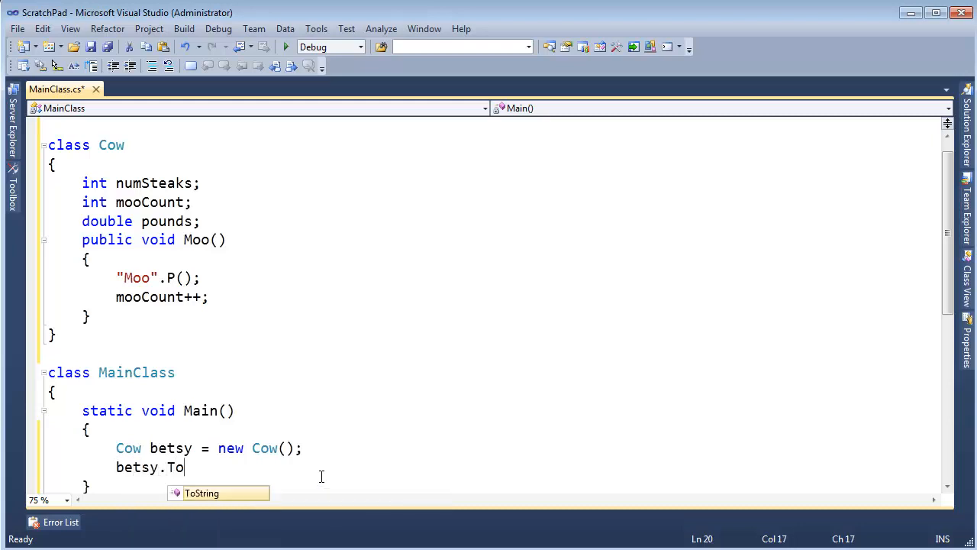
pyautogui.write('Uppse(')
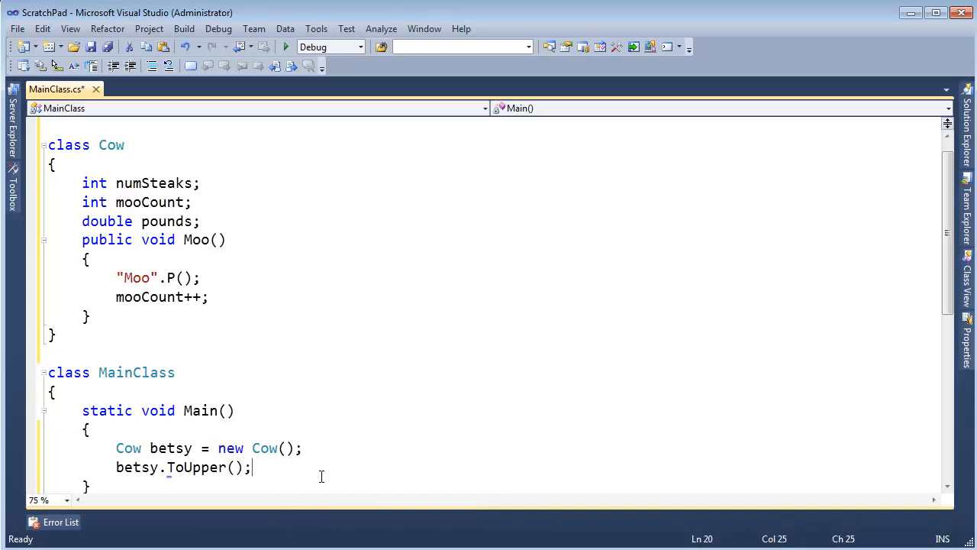
pyautogui.doubleClick(196, 467)
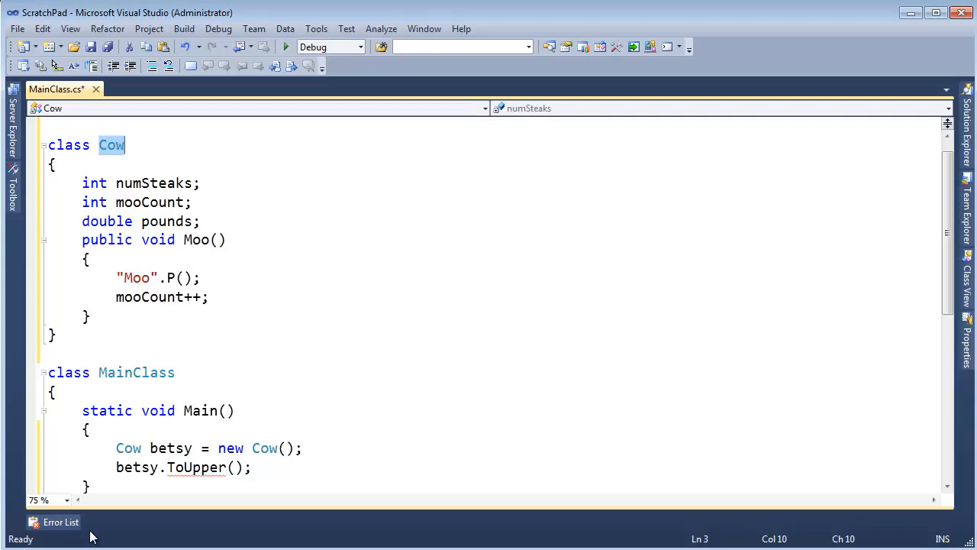
pyautogui.doubleClick(197, 467)
pyautogui.write('Moo')
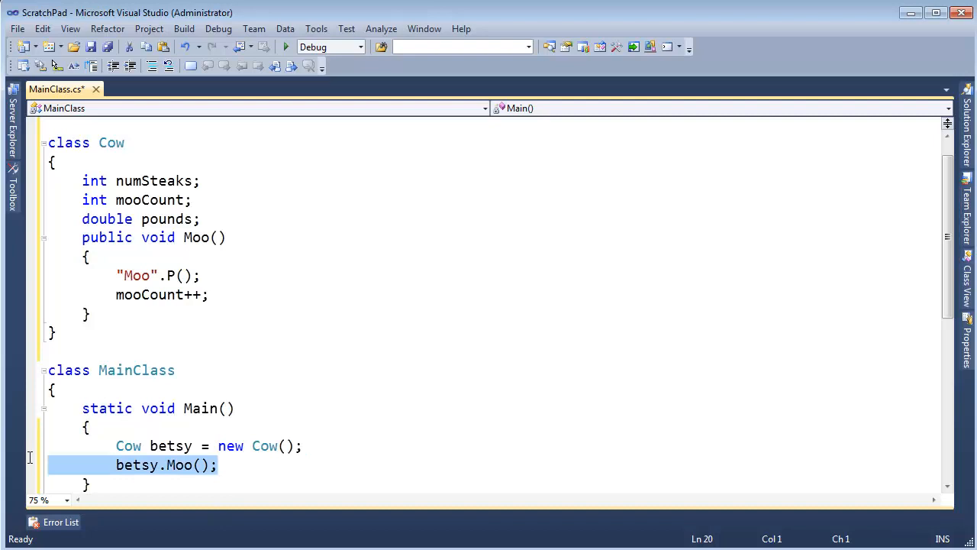
pyautogui.click(210, 446)
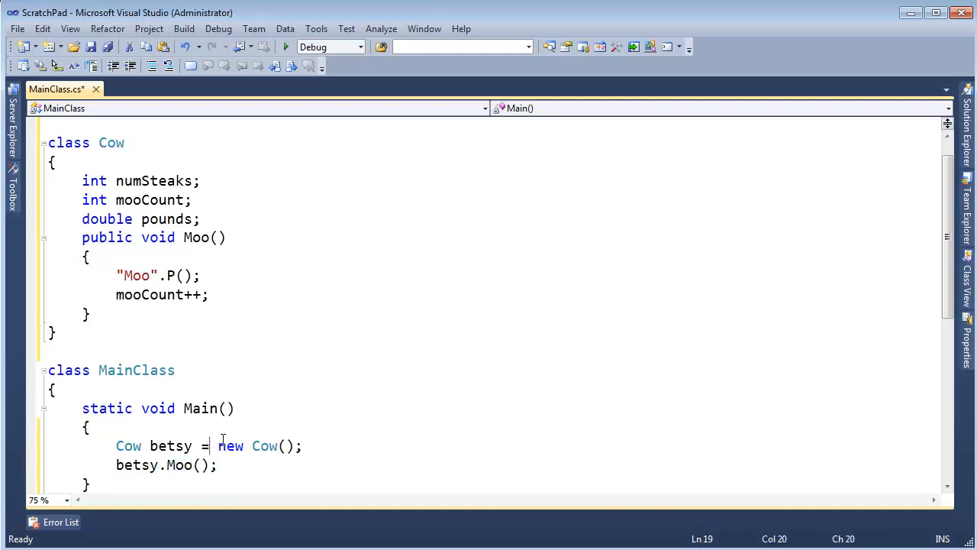
# Pen-sketch the stack, heap and three-slot Cow object, then erase all but the heap circle.
pyautogui.moveTo(211, 446); pyautogui.dragTo(303, 445)
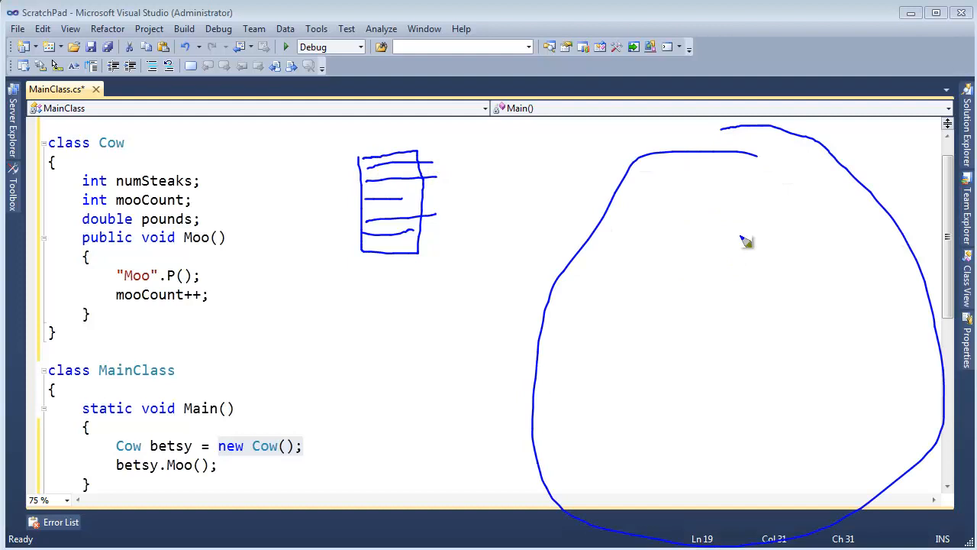
pyautogui.moveTo(545, 391)
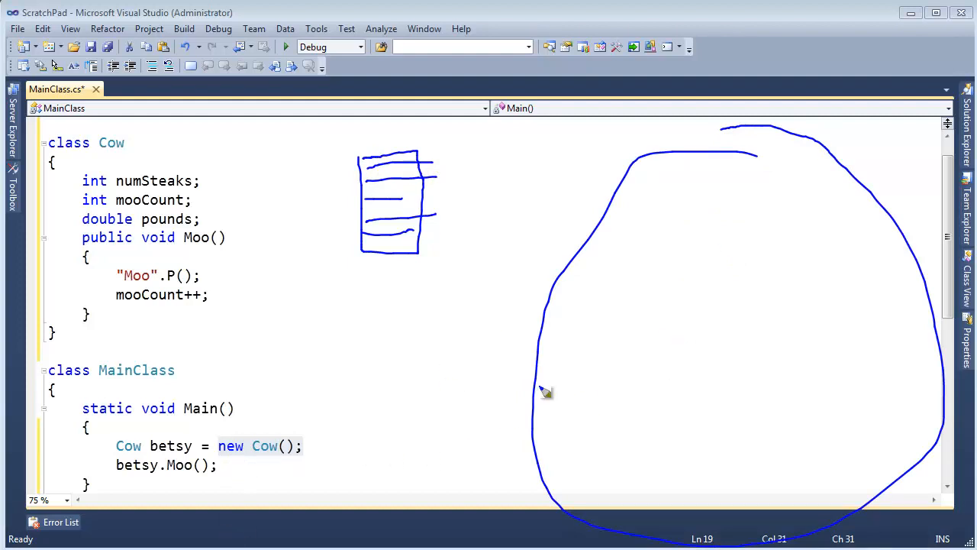
pyautogui.moveTo(368, 445)
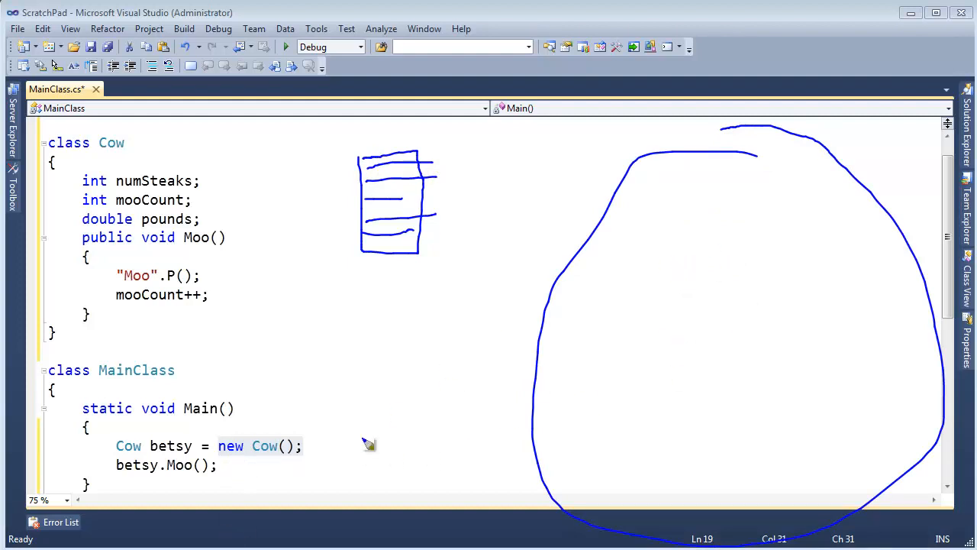
pyautogui.moveTo(278, 461)
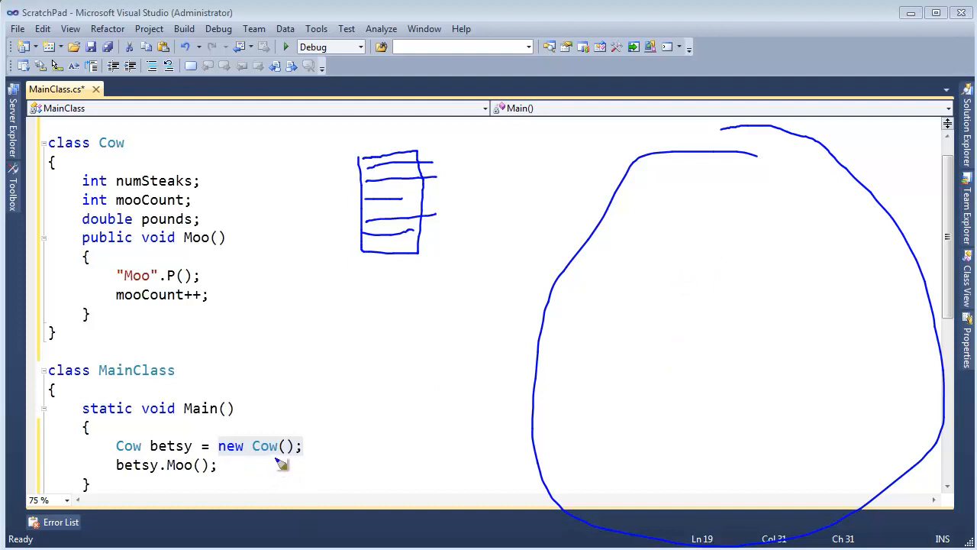
pyautogui.moveTo(137, 181)
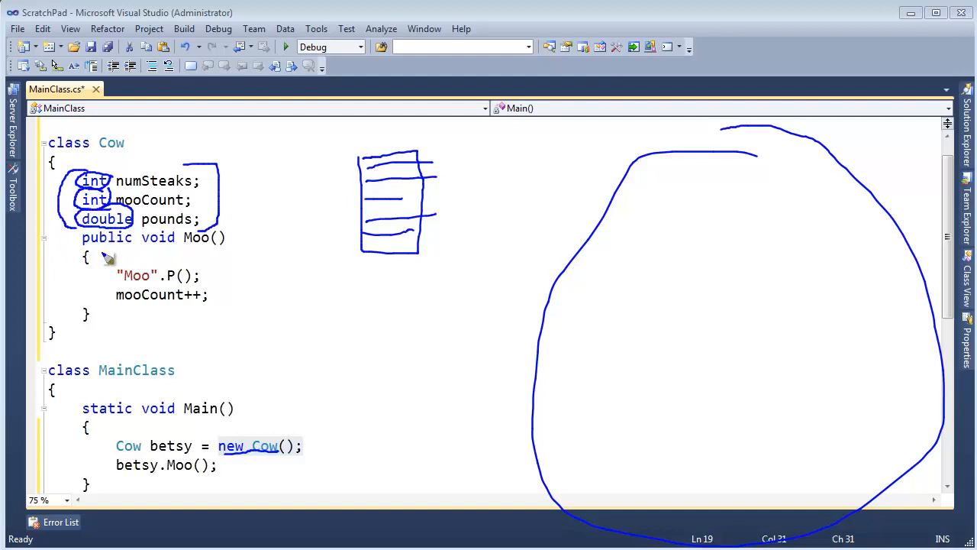
pyautogui.moveTo(761, 293)
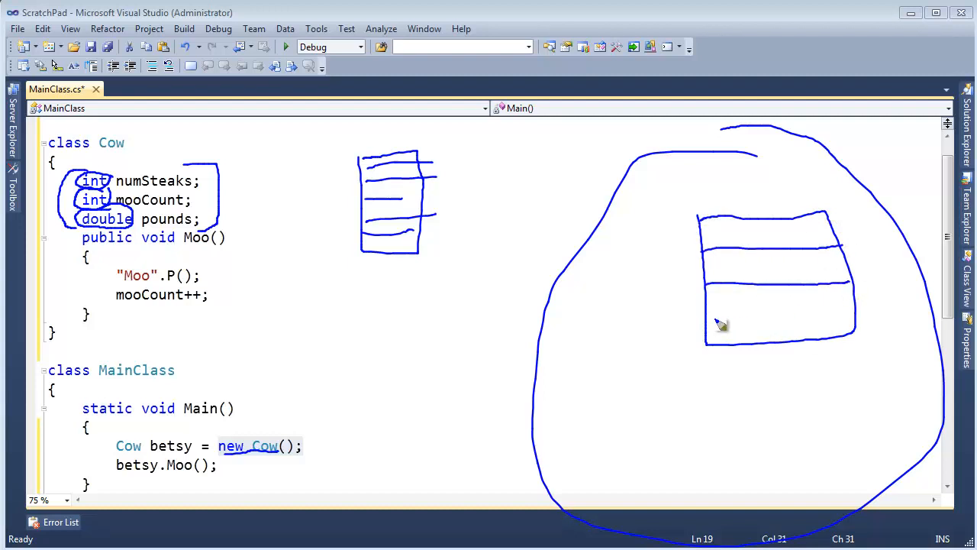
pyautogui.moveTo(721, 322); pyautogui.dragTo(824, 306)
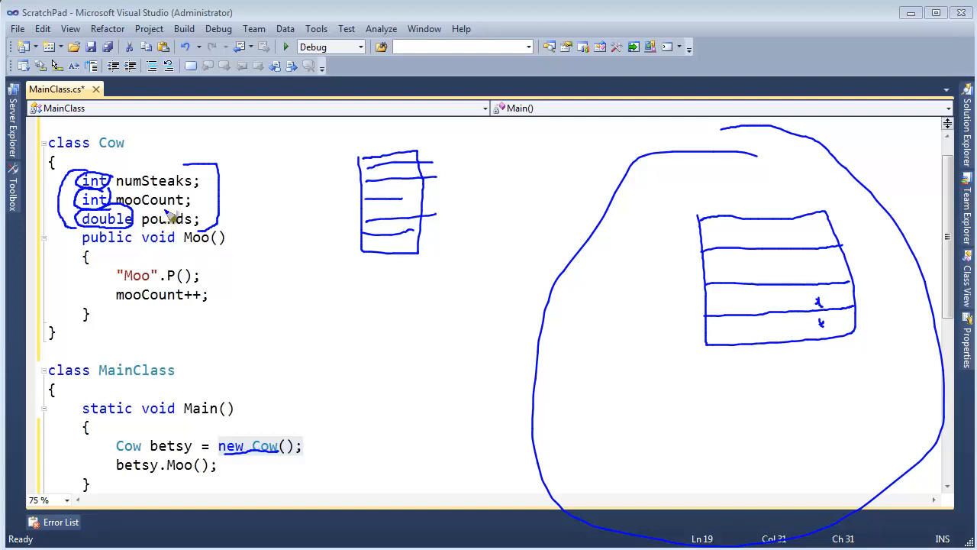
pyautogui.moveTo(178, 477)
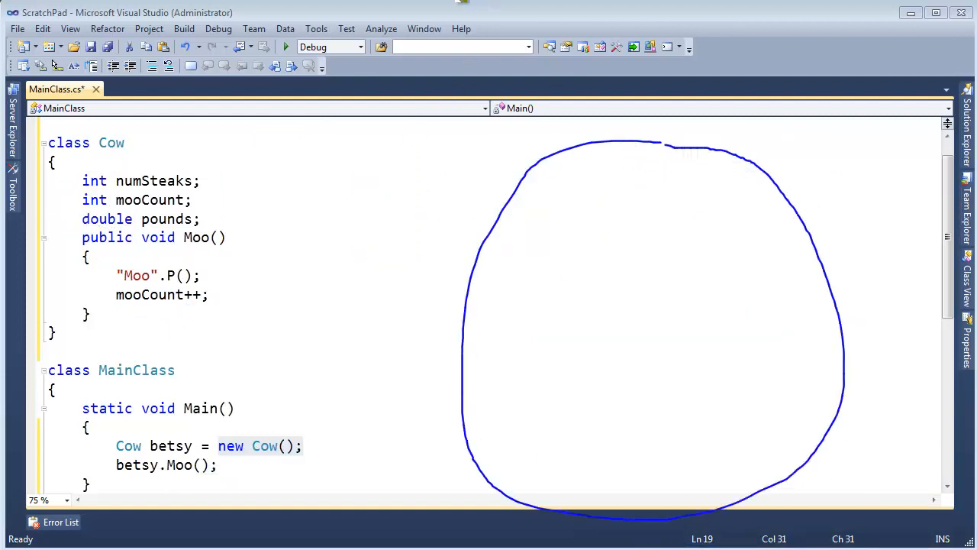
# Add Cow georgy = new Cow(); on a new line below betsy's declaration.
pyautogui.click(385, 448)
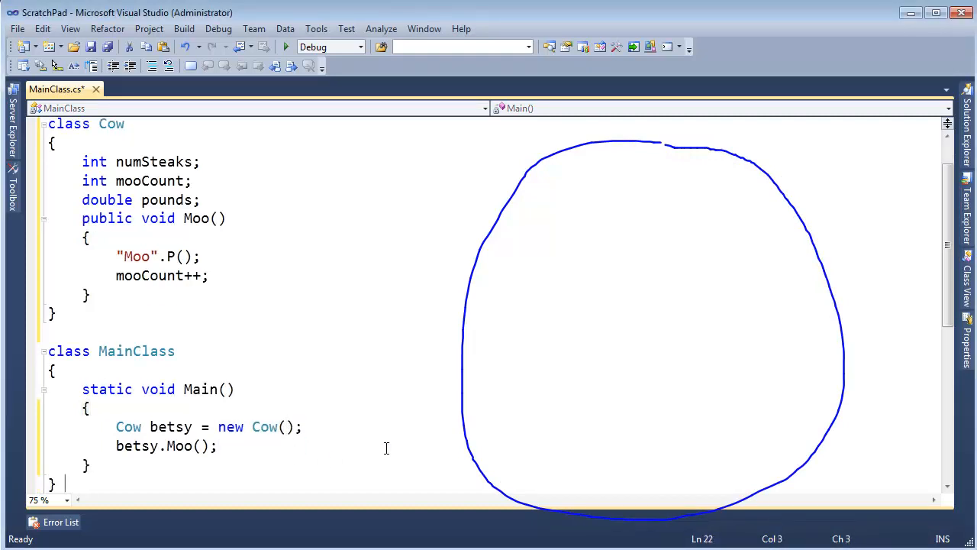
pyautogui.press('Enter')
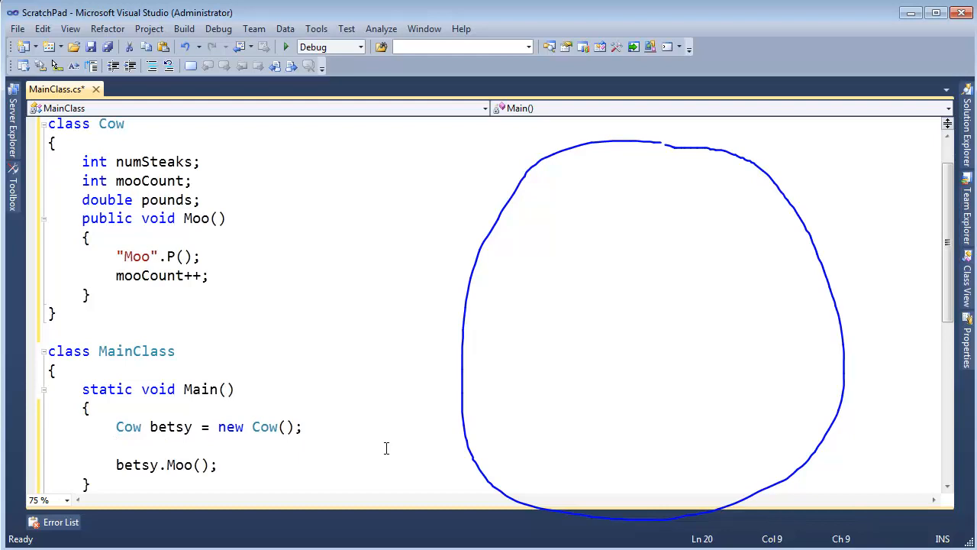
pyautogui.write('Cow georgy')
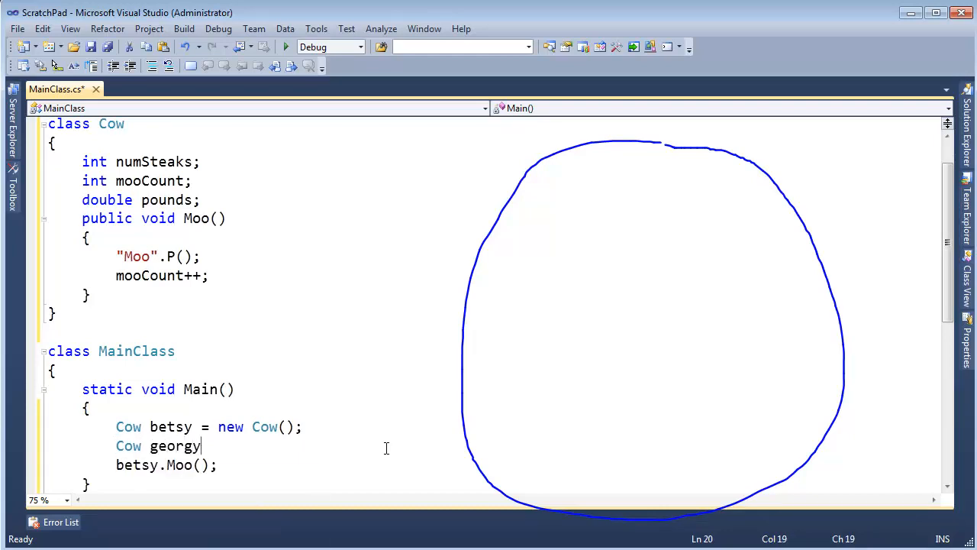
pyautogui.write('= new Cow();')
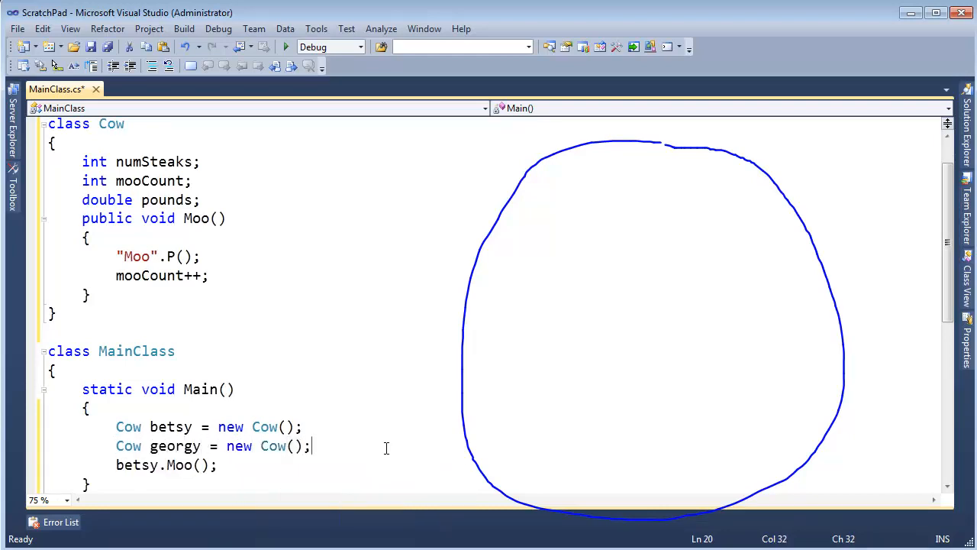
# Add two betsy.Moo(); calls and six georgy.Moo(); calls below.
pyautogui.scroll(-3)
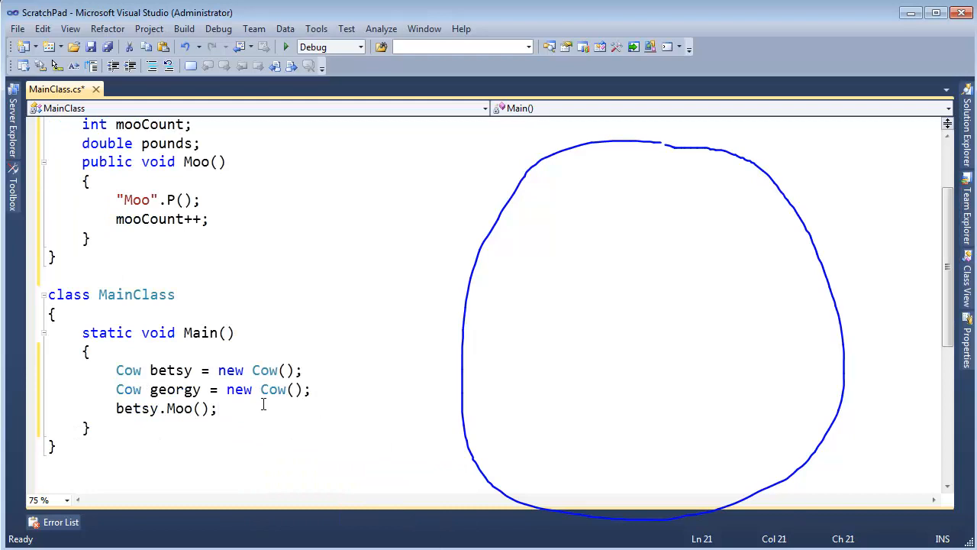
pyautogui.doubleClick(177, 408)
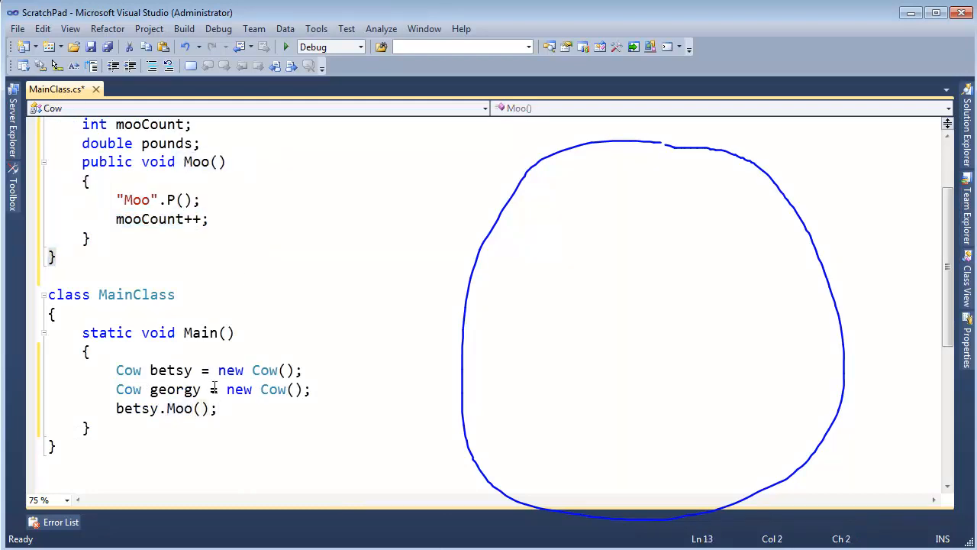
pyautogui.click(240, 420)
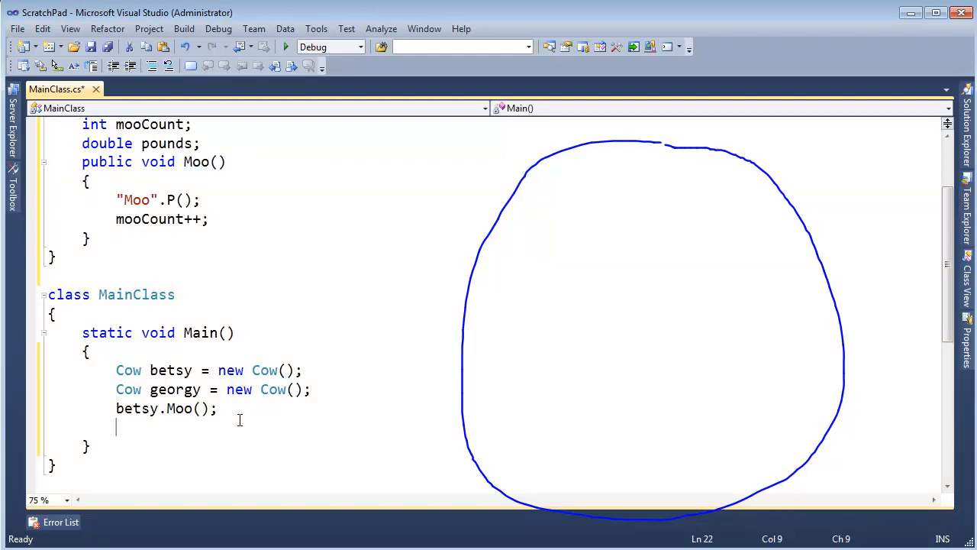
pyautogui.write('bet')
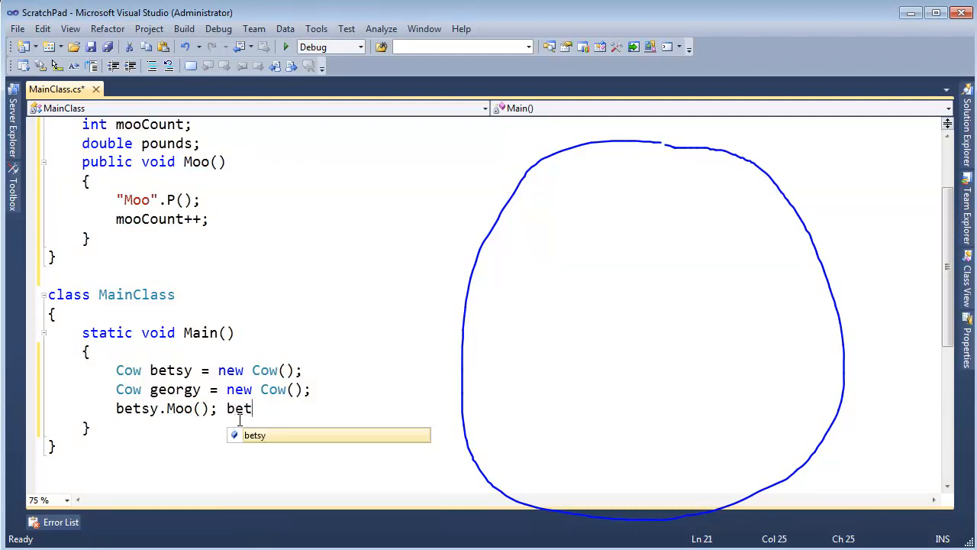
pyautogui.write('sy.mn')
pyautogui.write('g')
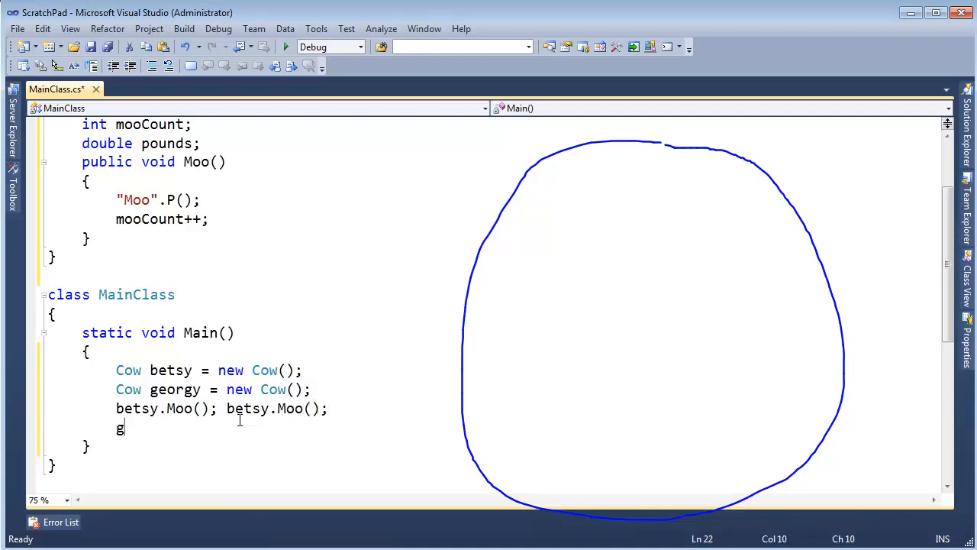
pyautogui.write('eorgy.Moo();')
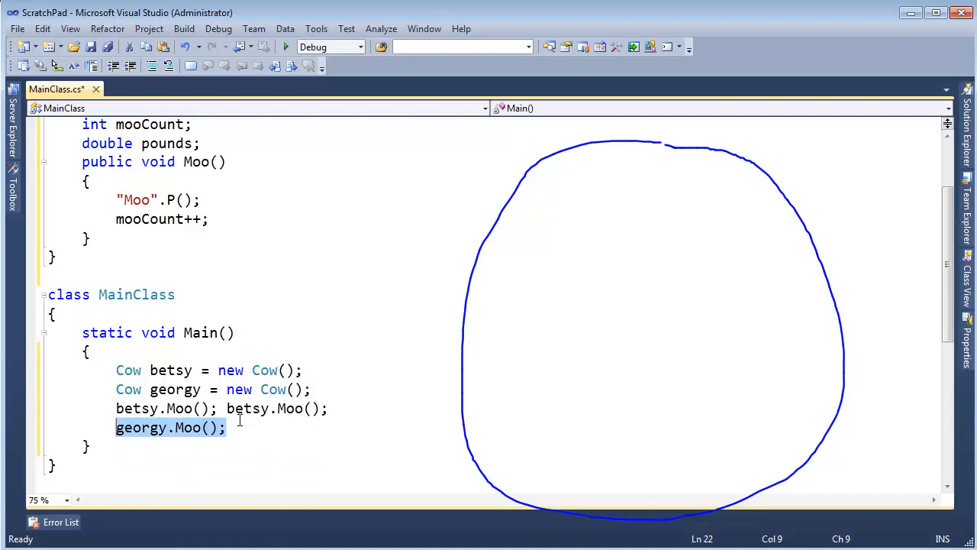
pyautogui.write('georgy.Moo(); georgy.Moo(); georgy.Moo();')
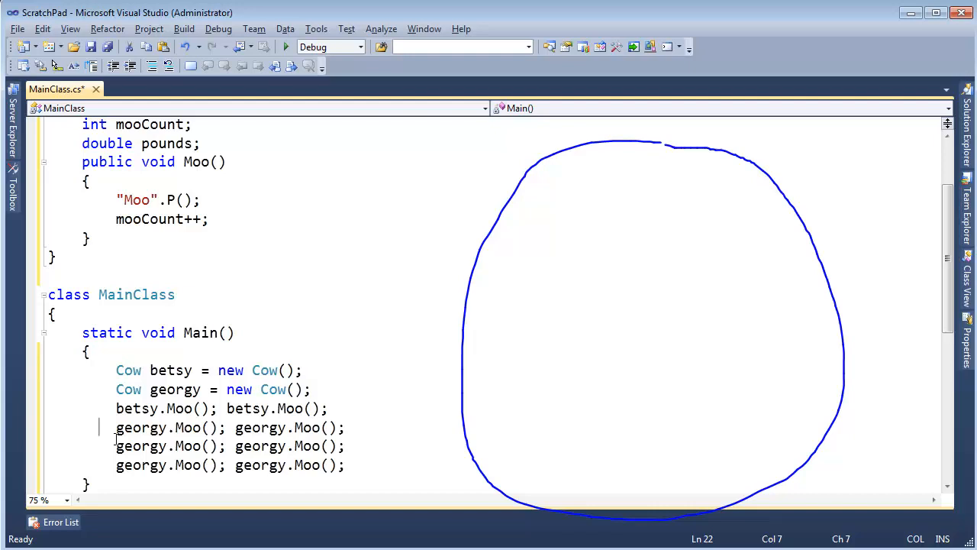
pyautogui.moveTo(115, 427); pyautogui.dragTo(344, 465)
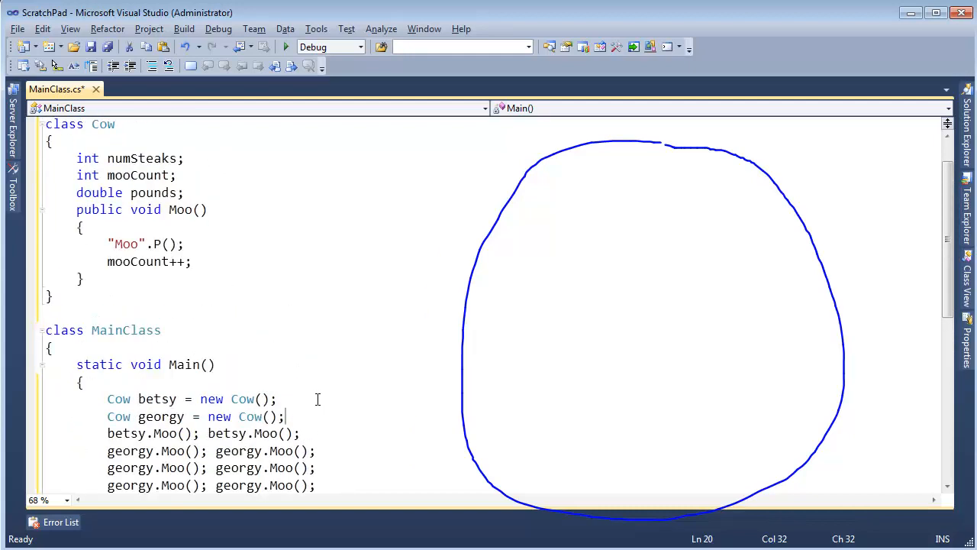
# Draw betsy's object box split into ns, mc and p rows, arrowed from betsy.
pyautogui.scroll(-3)
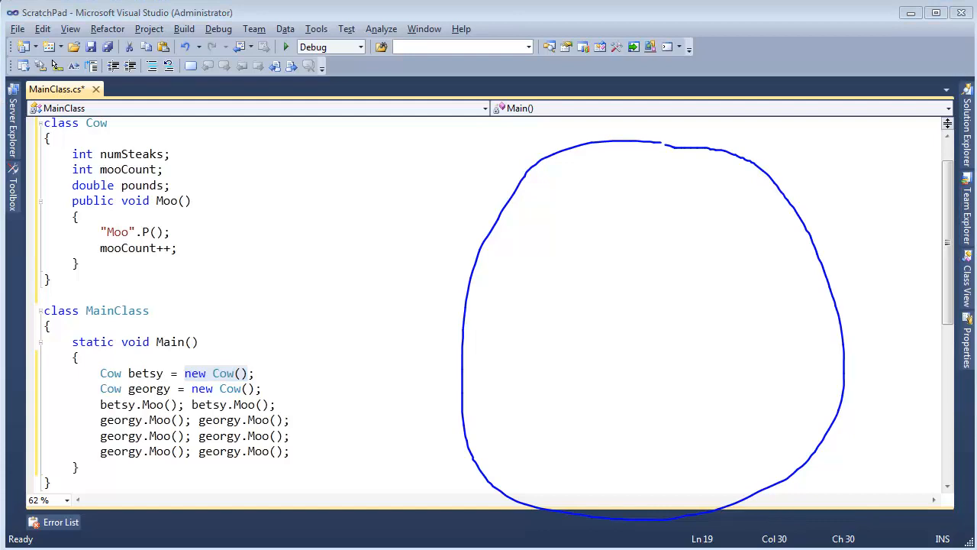
pyautogui.moveTo(590, 427)
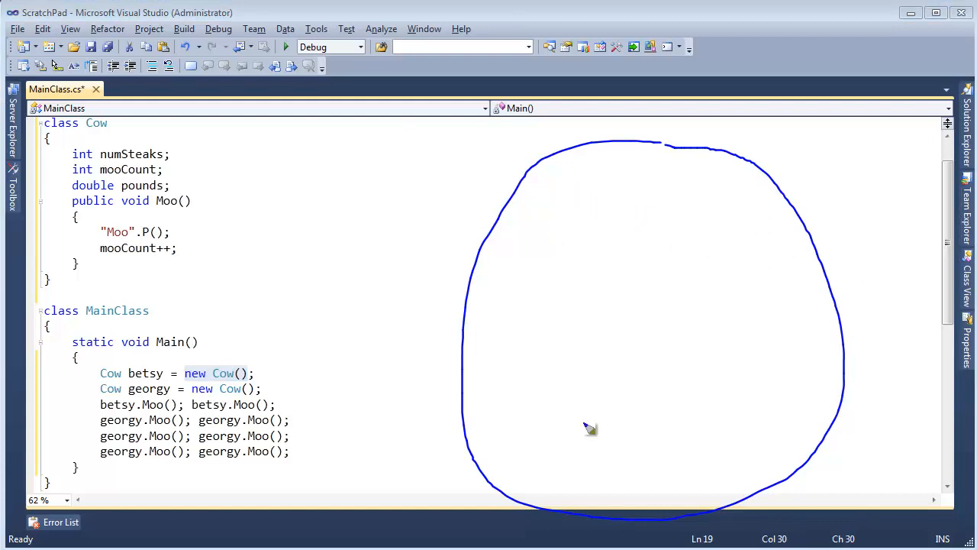
pyautogui.moveTo(549, 213)
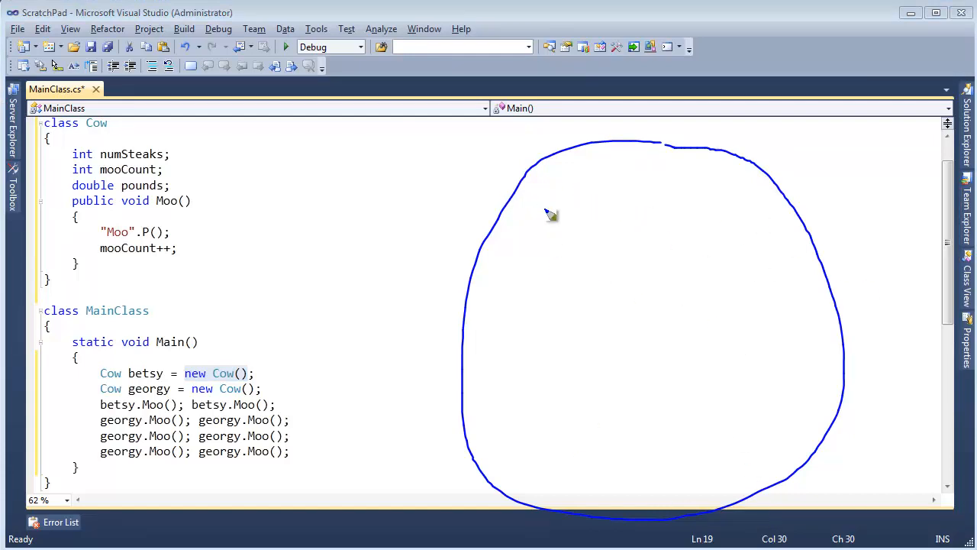
pyautogui.moveTo(528, 203); pyautogui.dragTo(529, 288)
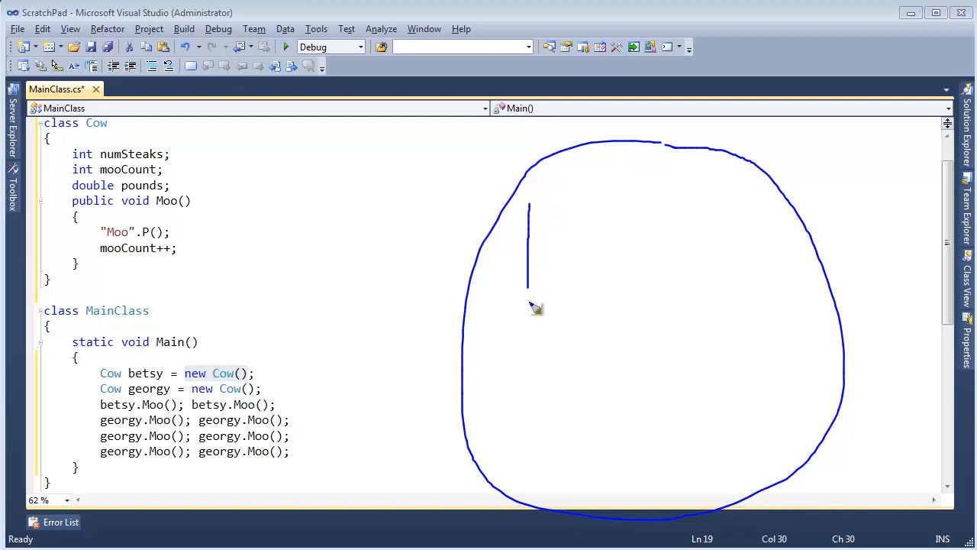
pyautogui.moveTo(527, 206); pyautogui.dragTo(641, 336)
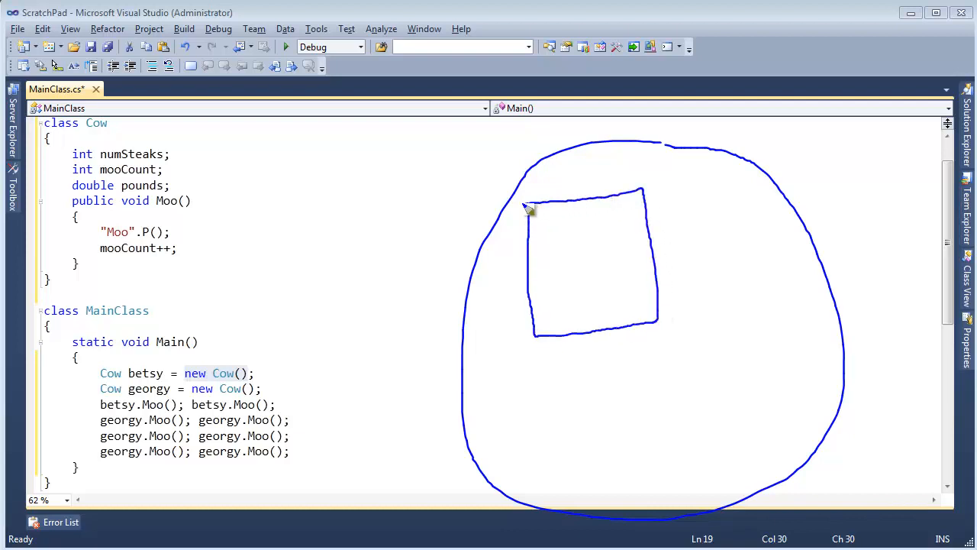
pyautogui.moveTo(527, 210); pyautogui.dragTo(653, 223)
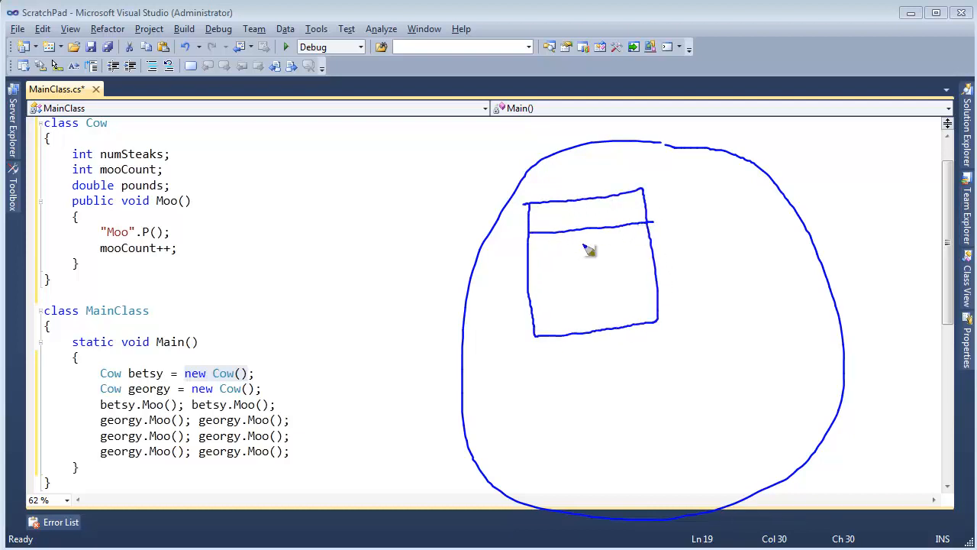
pyautogui.moveTo(515, 229)
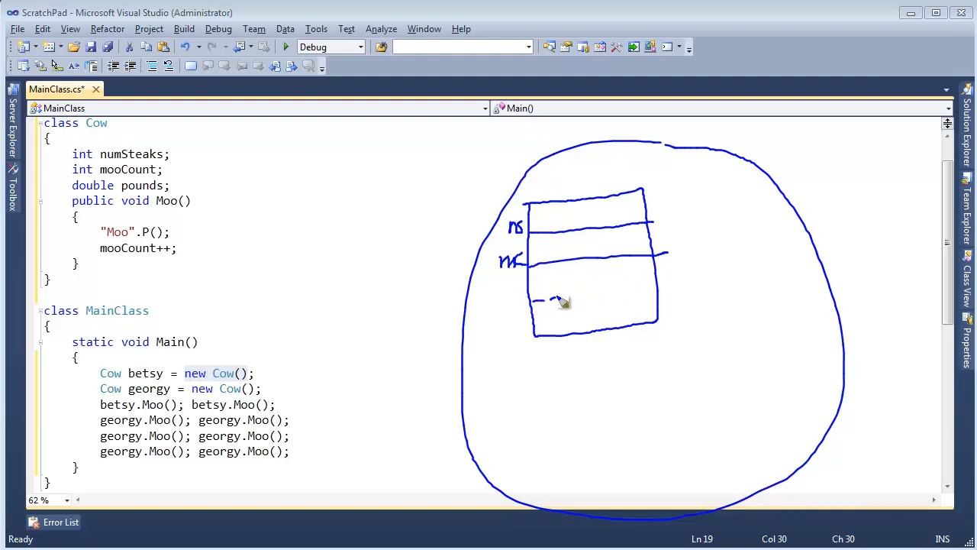
pyautogui.moveTo(538, 300); pyautogui.dragTo(660, 293)
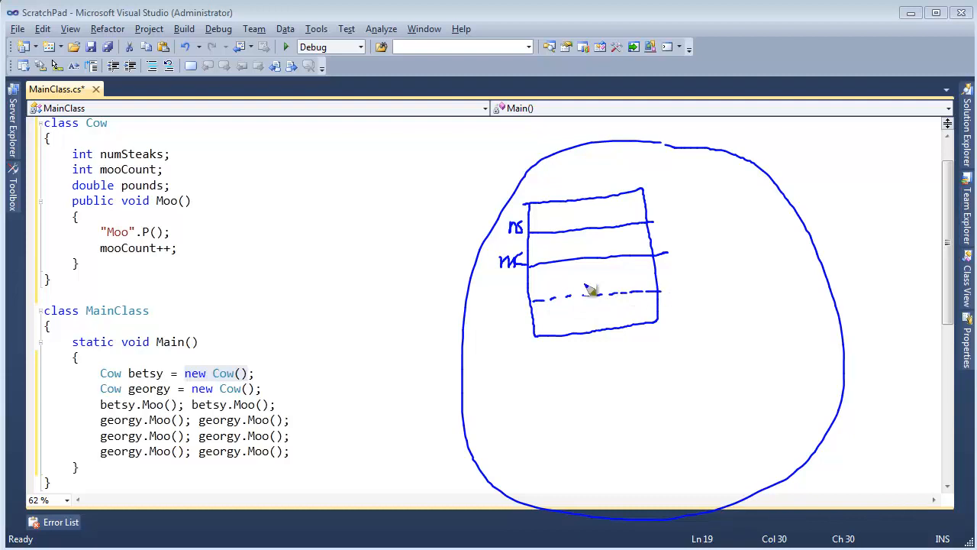
pyautogui.moveTo(496, 298)
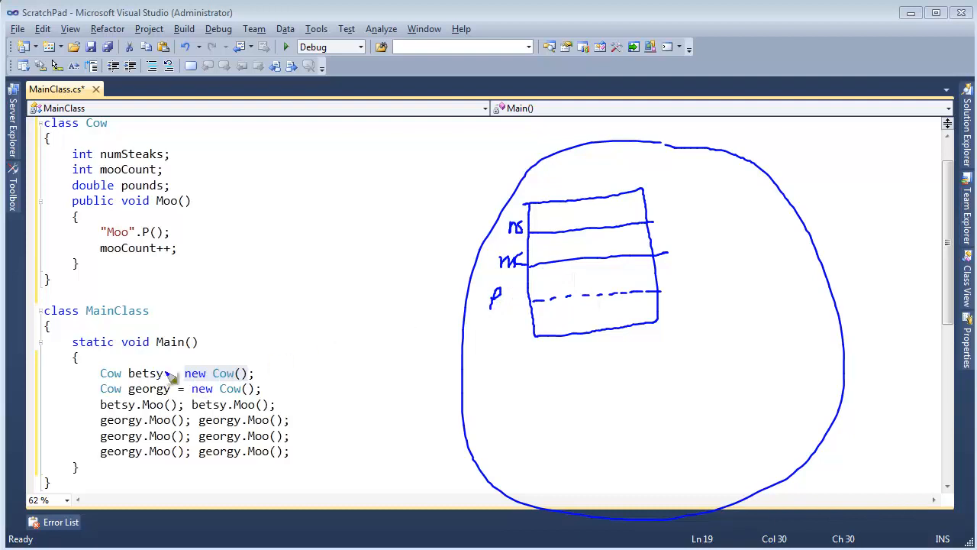
pyautogui.moveTo(167, 378); pyautogui.dragTo(523, 210)
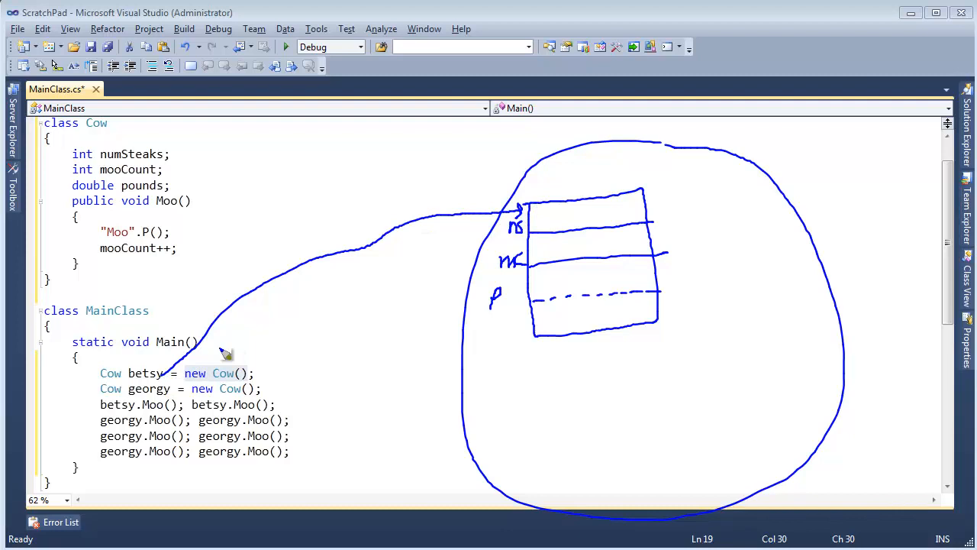
pyautogui.moveTo(534, 213)
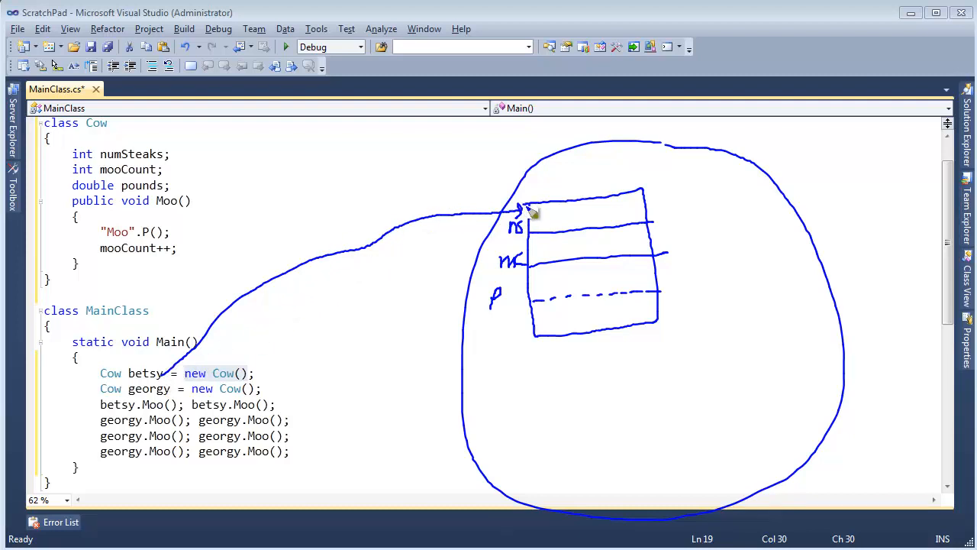
pyautogui.moveTo(553, 217)
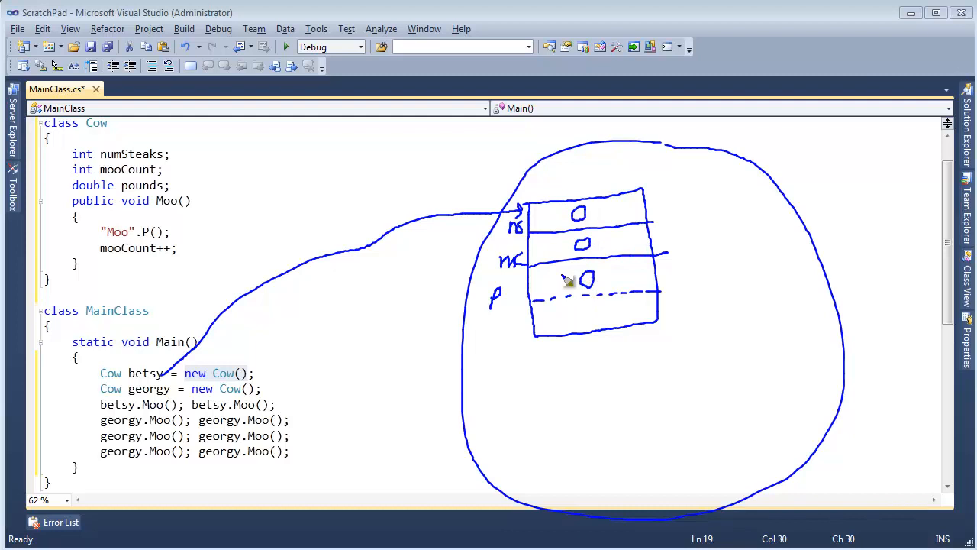
pyautogui.moveTo(202, 397)
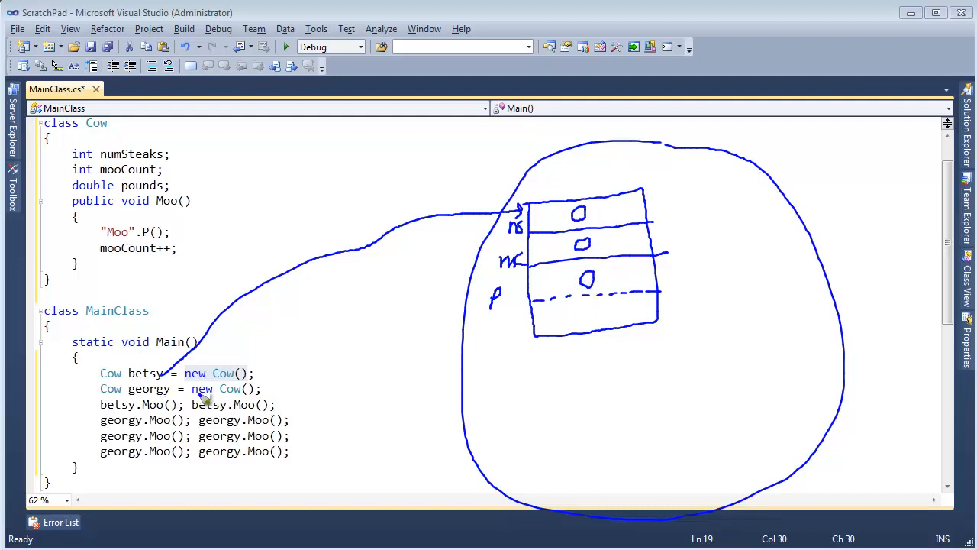
pyautogui.moveTo(699, 456)
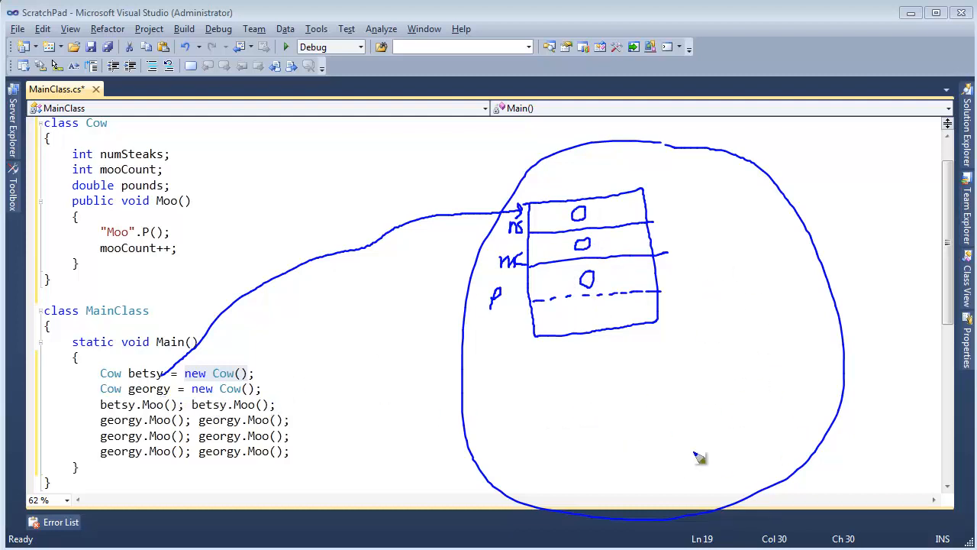
# Draw a second three-row object box below the first and arrow georgy to it.
pyautogui.moveTo(629, 370); pyautogui.dragTo(643, 501)
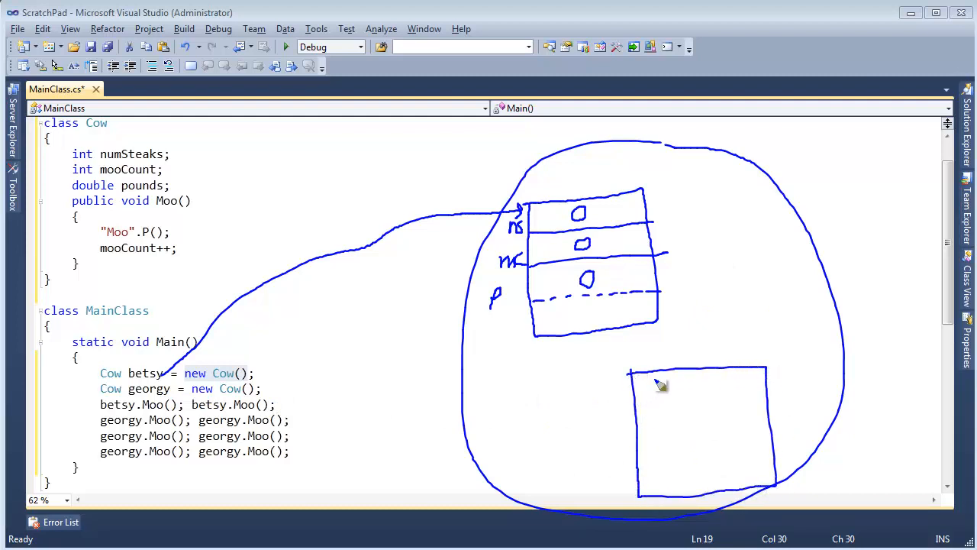
pyautogui.moveTo(665, 420)
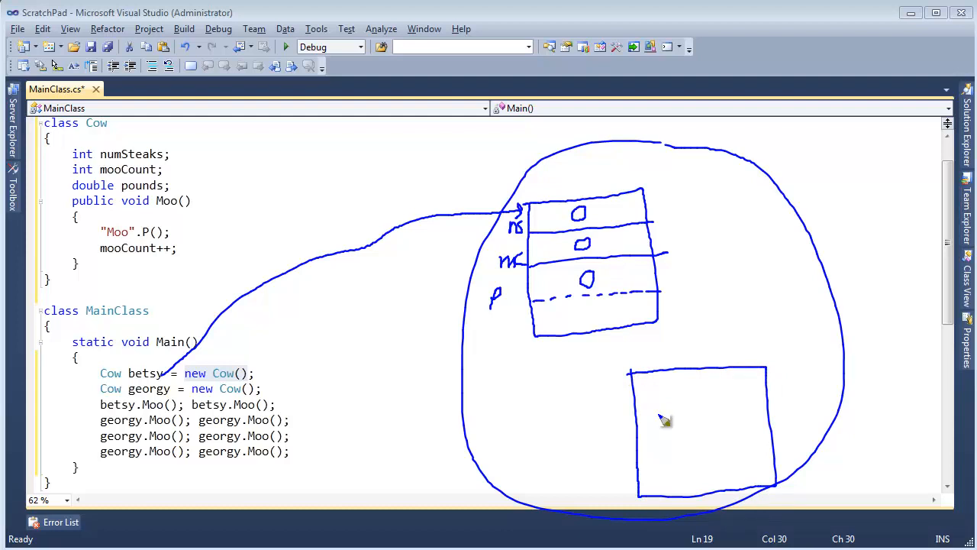
pyautogui.moveTo(218, 404)
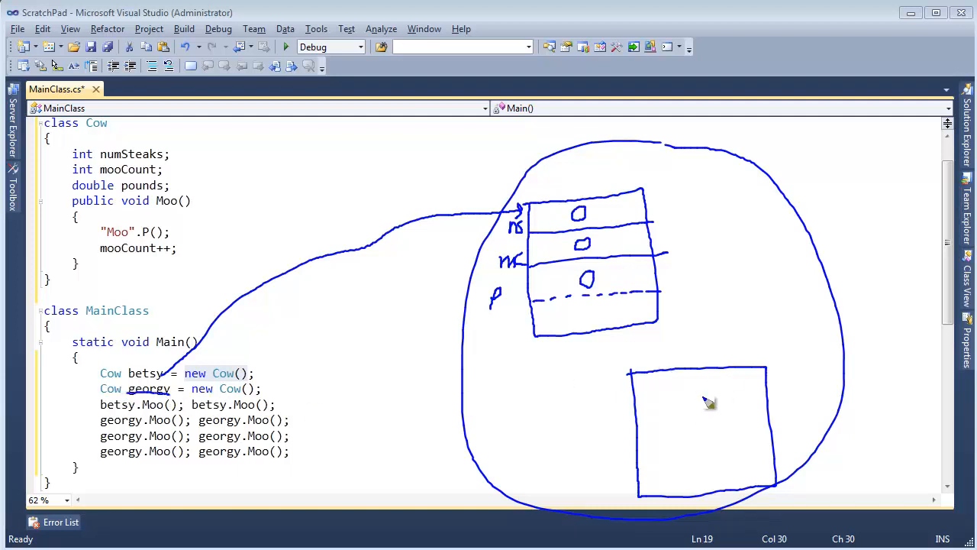
pyautogui.moveTo(590, 392)
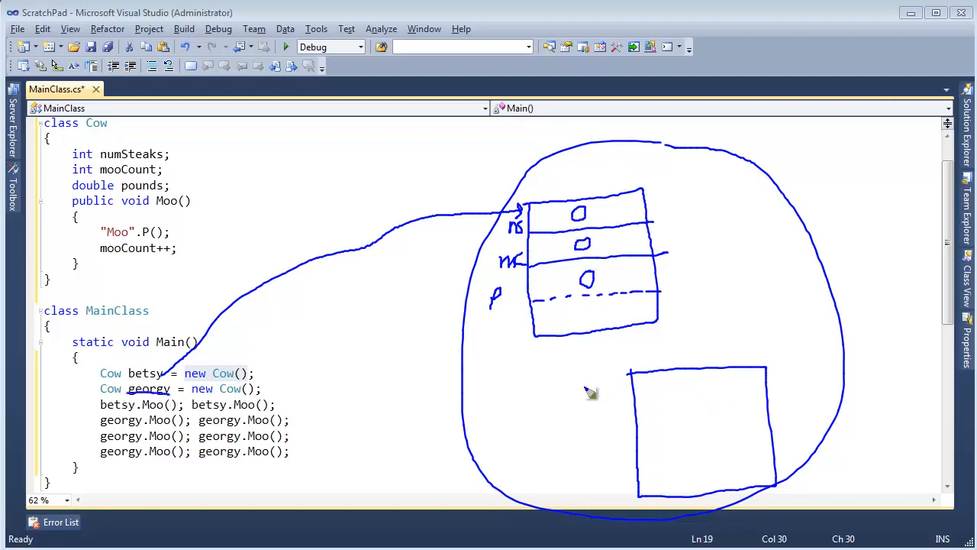
pyautogui.moveTo(599, 394); pyautogui.dragTo(626, 393)
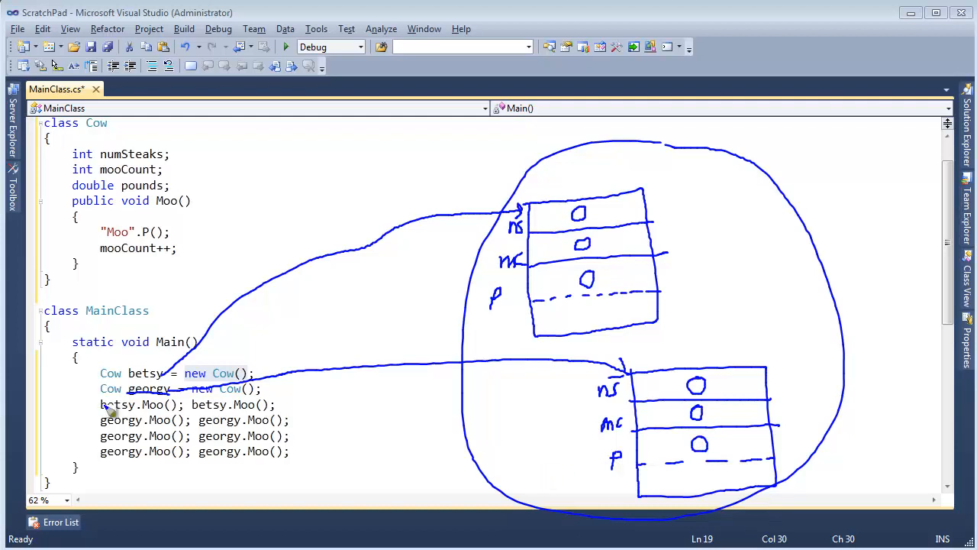
pyautogui.moveTo(122, 412)
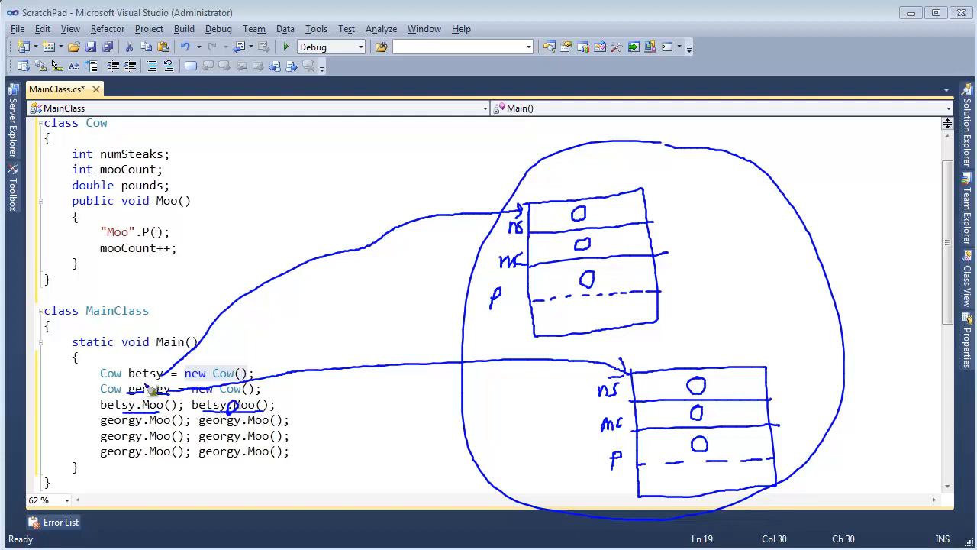
pyautogui.moveTo(316, 271)
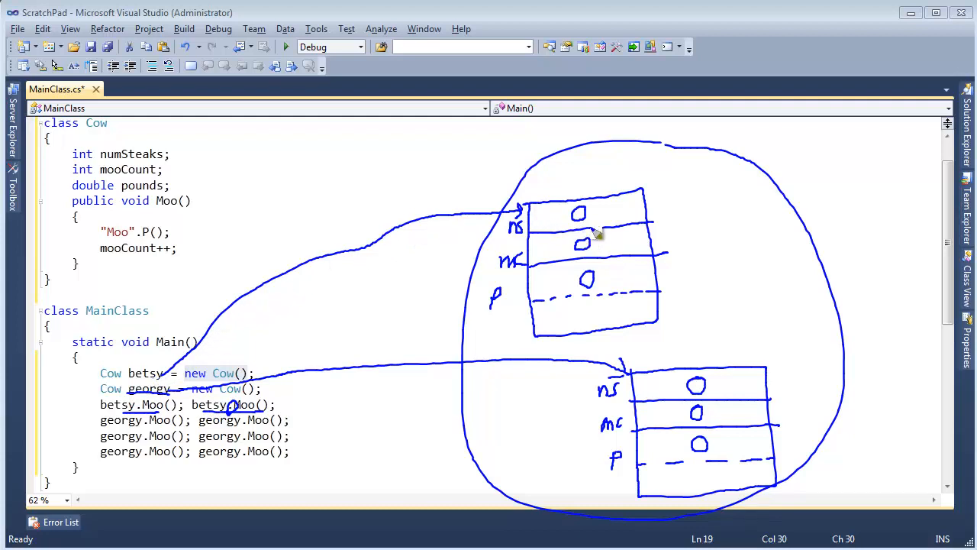
pyautogui.moveTo(194, 248)
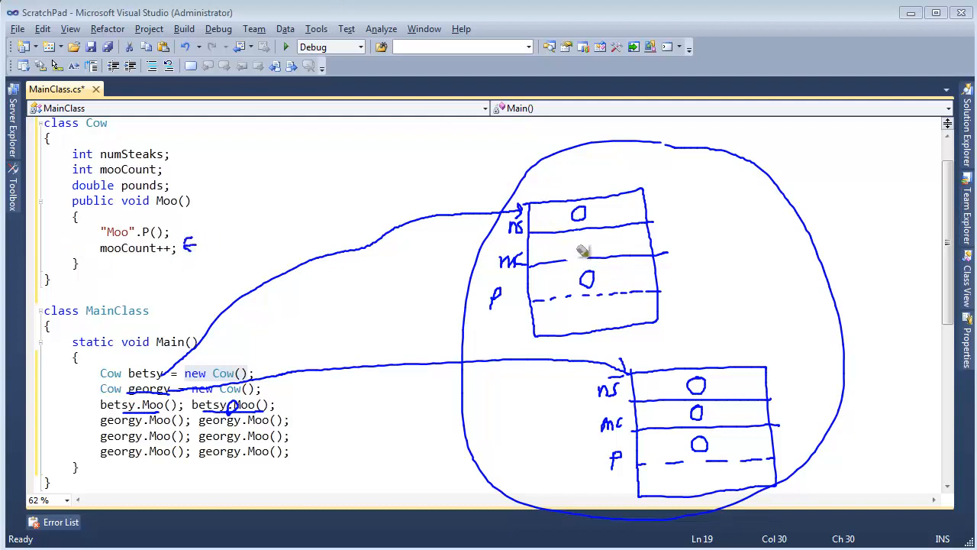
pyautogui.moveTo(579, 263)
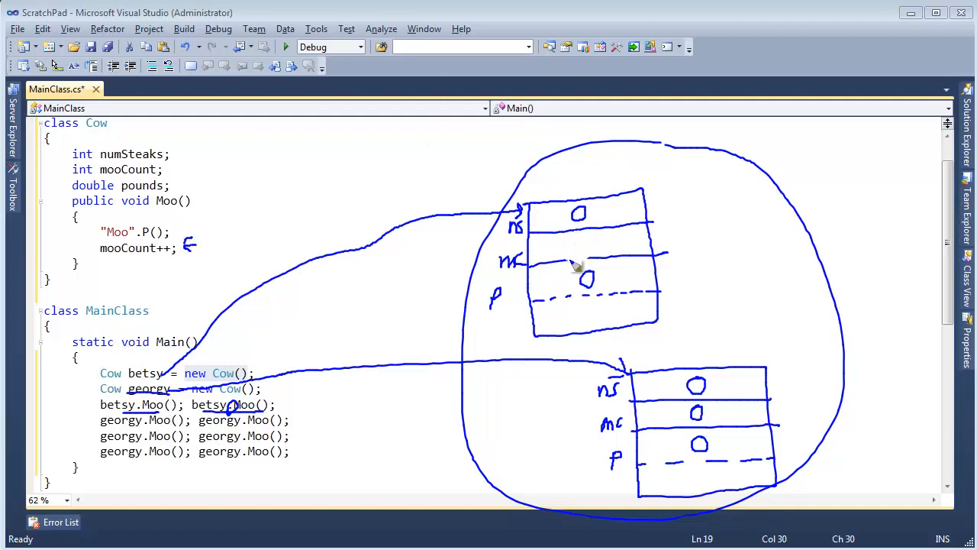
pyautogui.moveTo(584, 255)
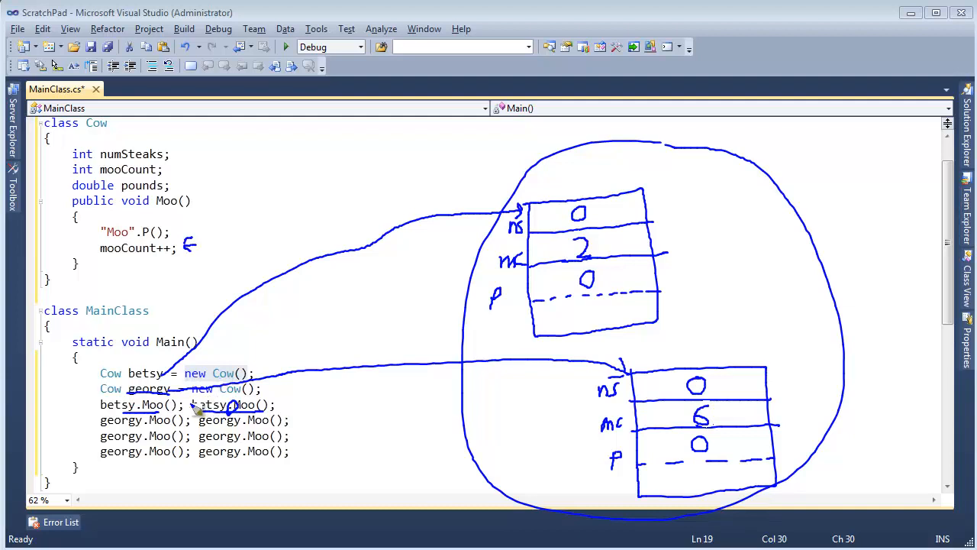
pyautogui.moveTo(750, 412)
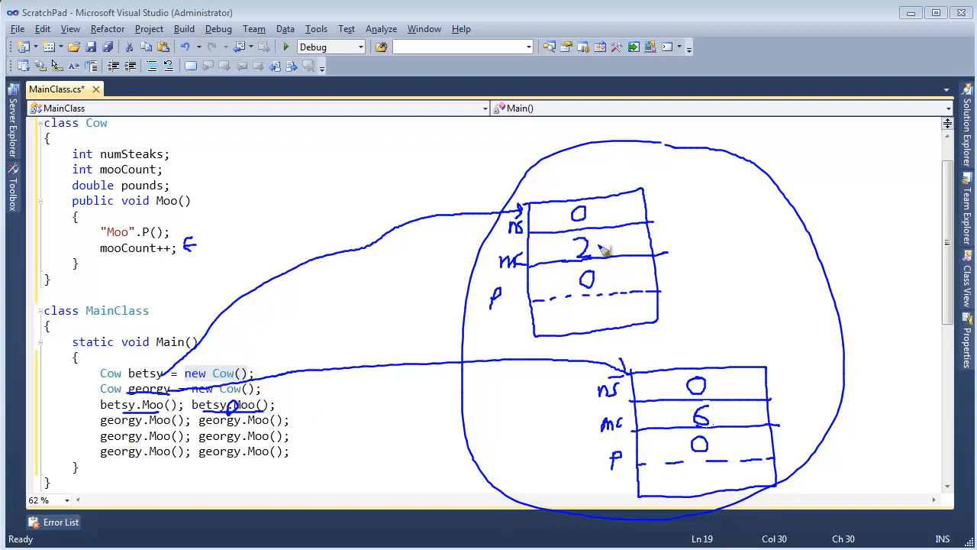
pyautogui.moveTo(586, 395)
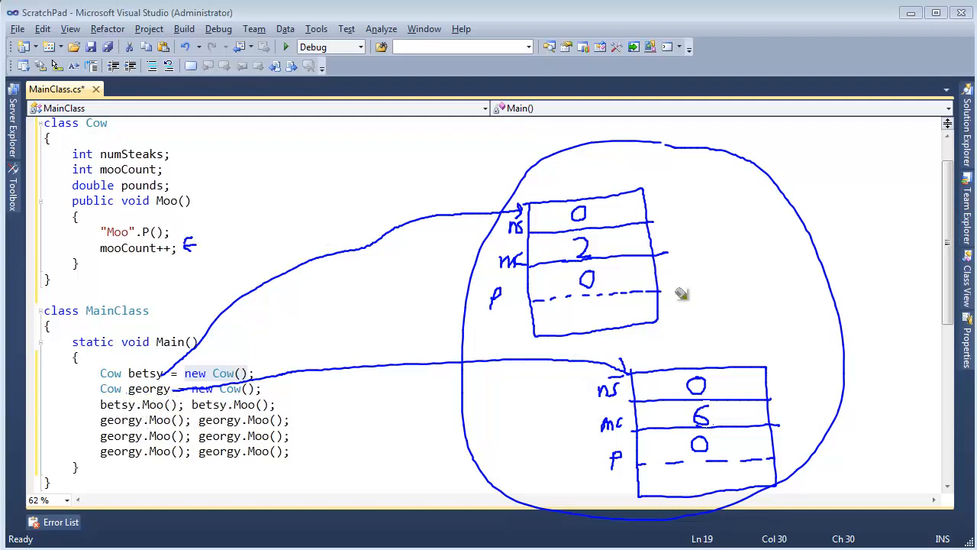
pyautogui.moveTo(548, 242)
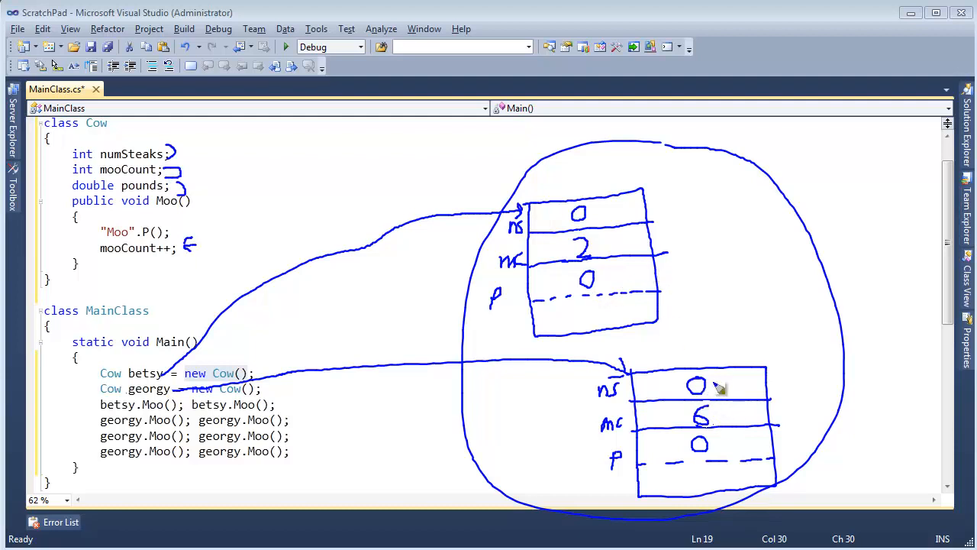
pyautogui.moveTo(723, 472)
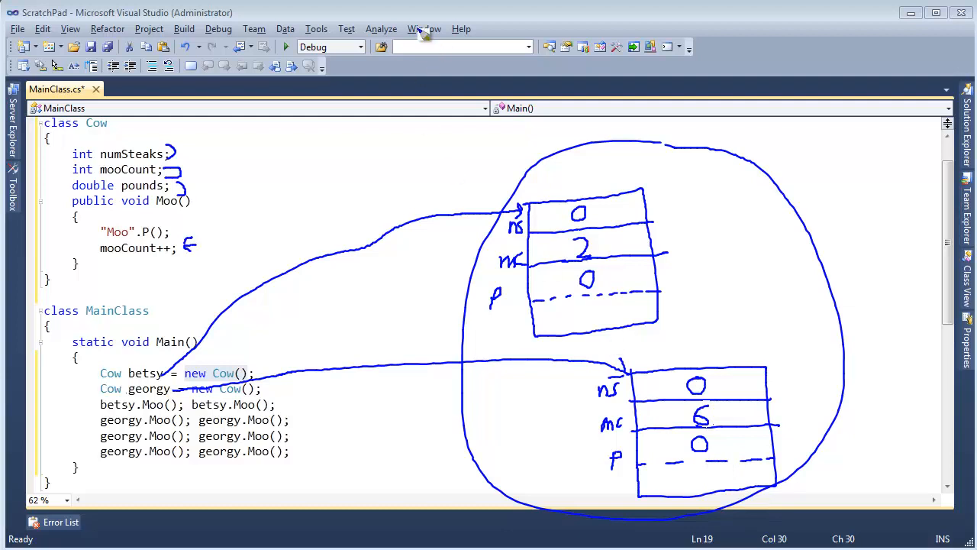
# Type class Cat between Cow and MainClass with field int numLives = 9.
pyautogui.click(158, 281)
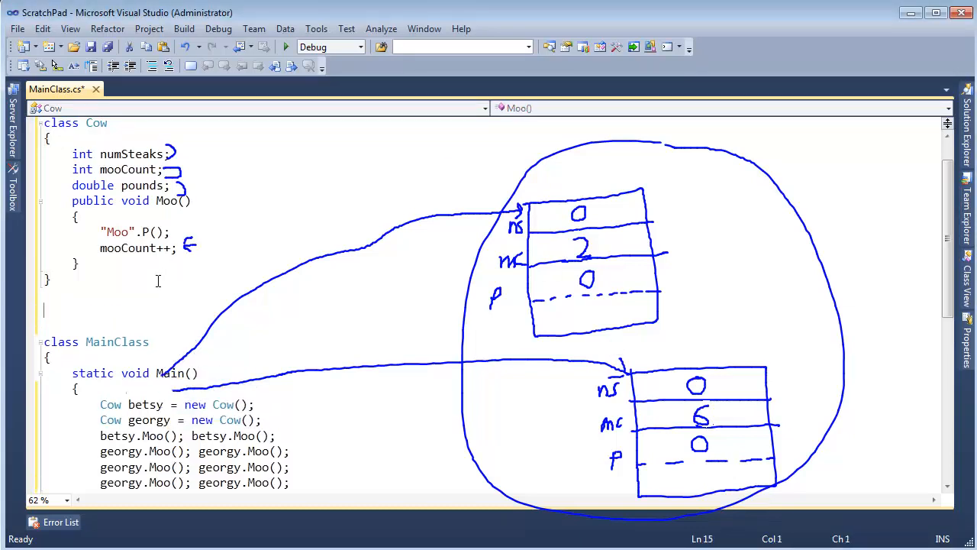
pyautogui.write('class K')
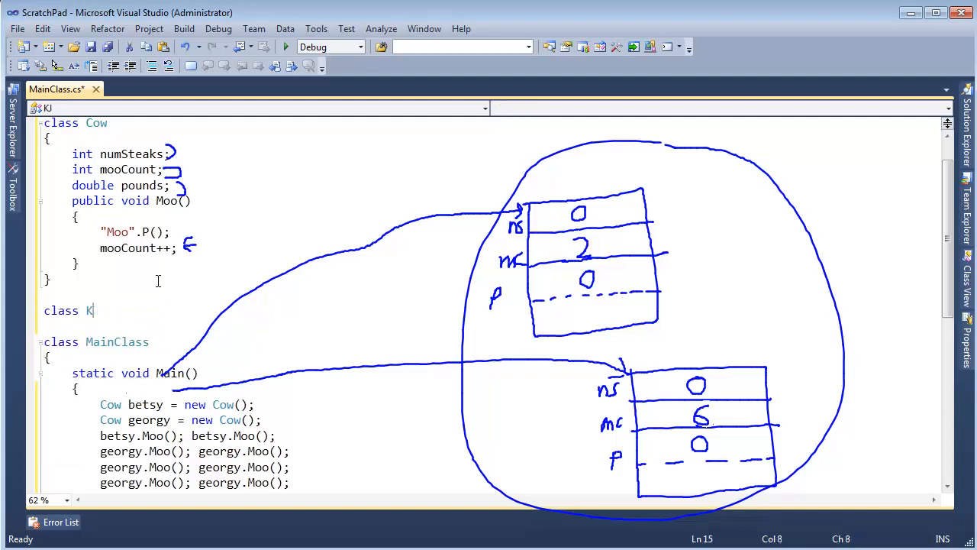
pyautogui.write('At')
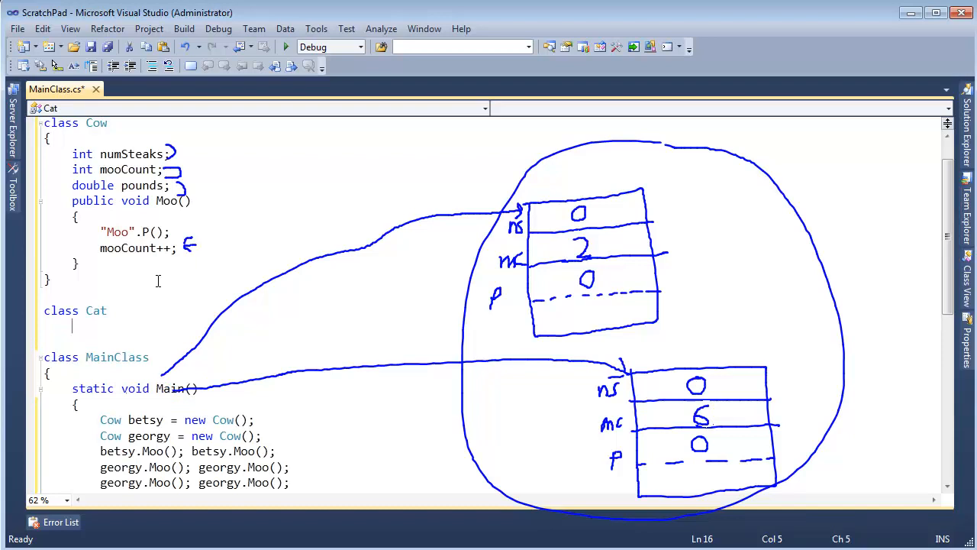
pyautogui.write('pub')
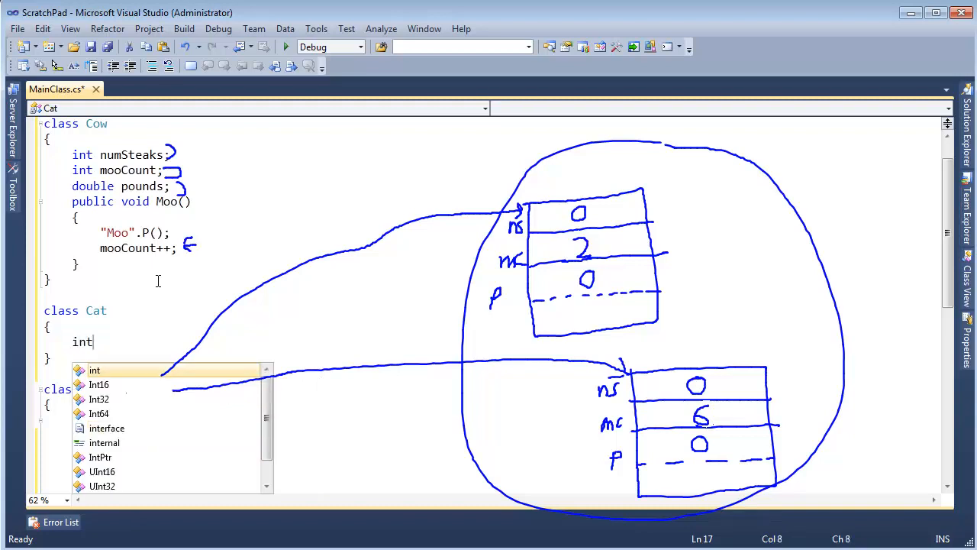
pyautogui.write('numLives;')
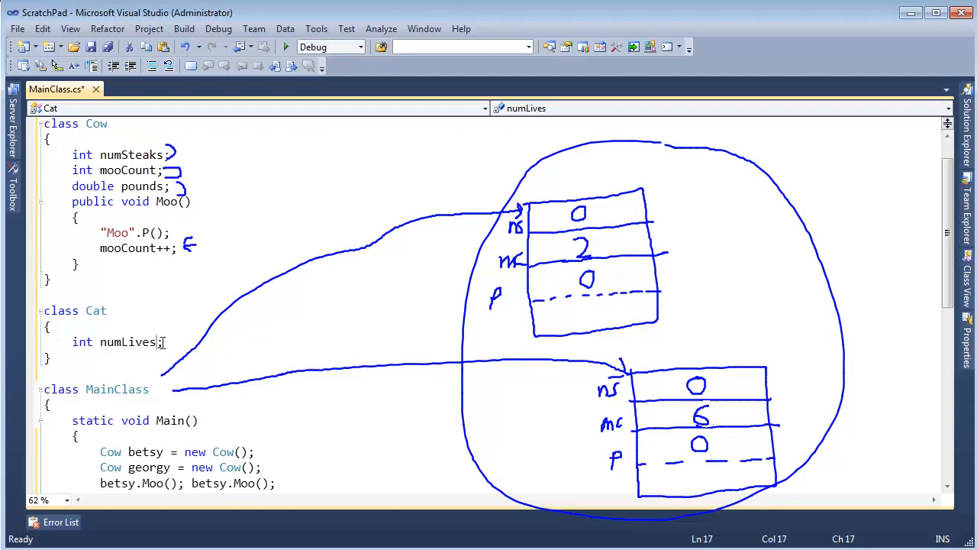
pyautogui.write('= 9')
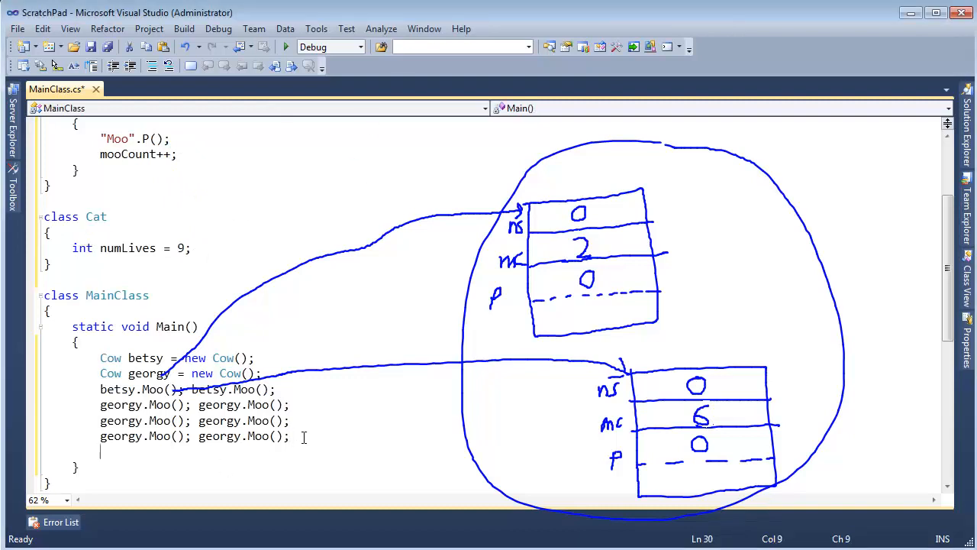
# Add 'Cat muffin = new Cat()' at the end of Main.
pyautogui.write('Cat')
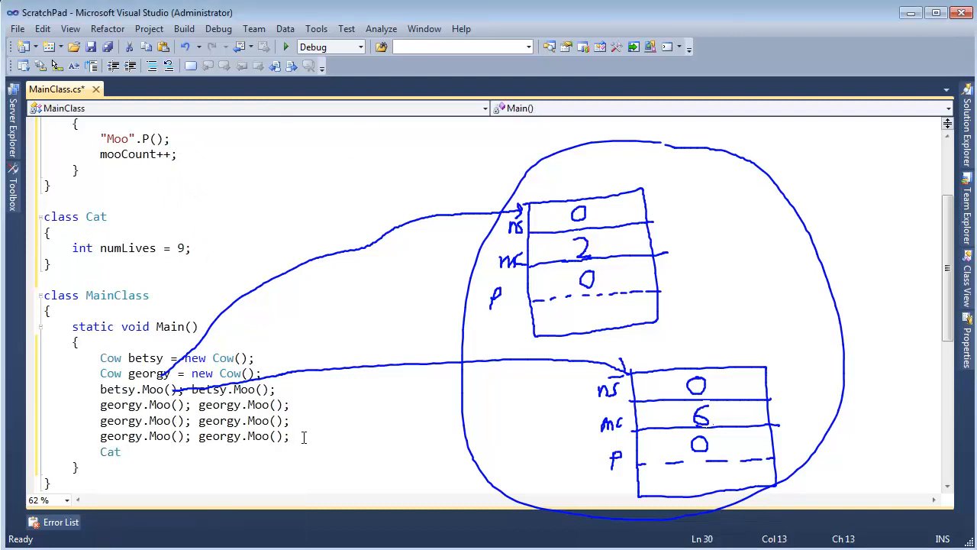
pyautogui.write('muffin')
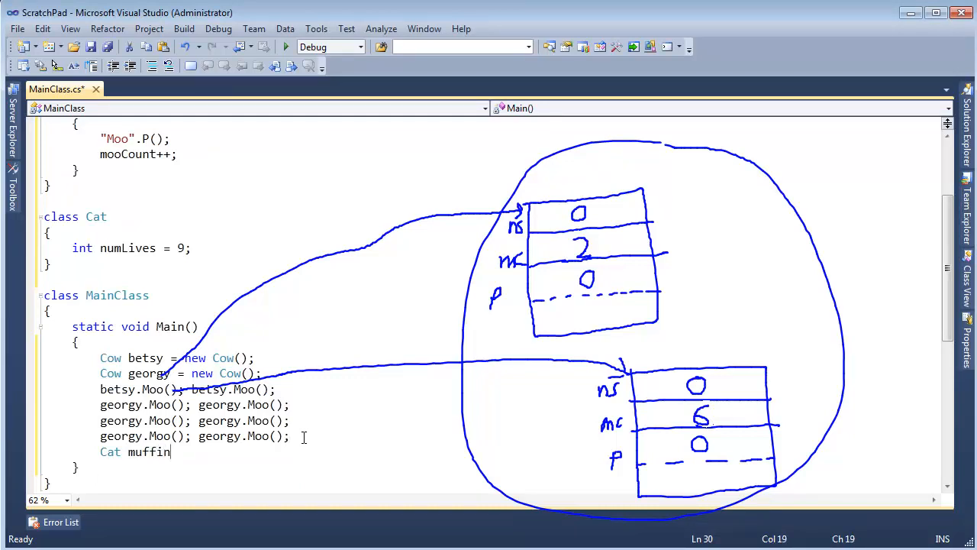
pyautogui.write('= new Cat();')
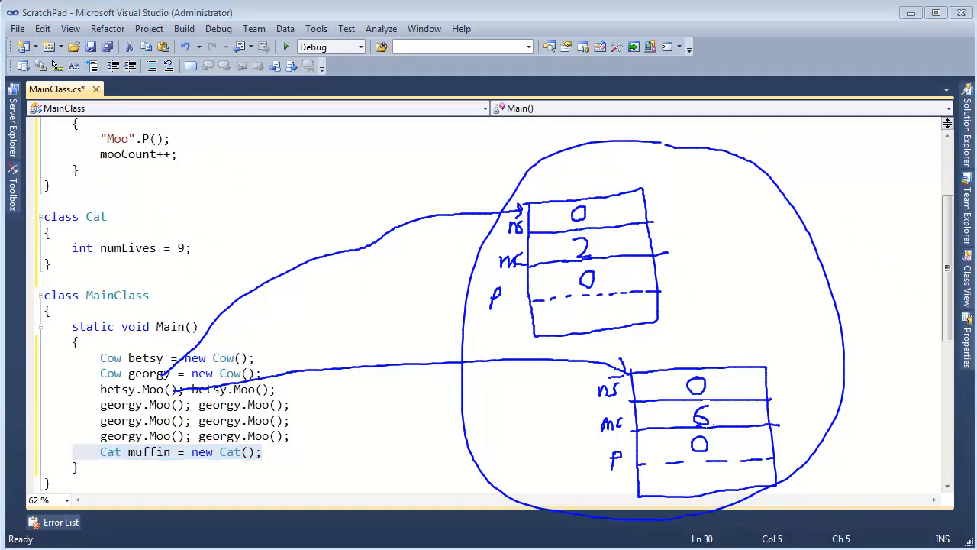
pyautogui.moveTo(214, 462)
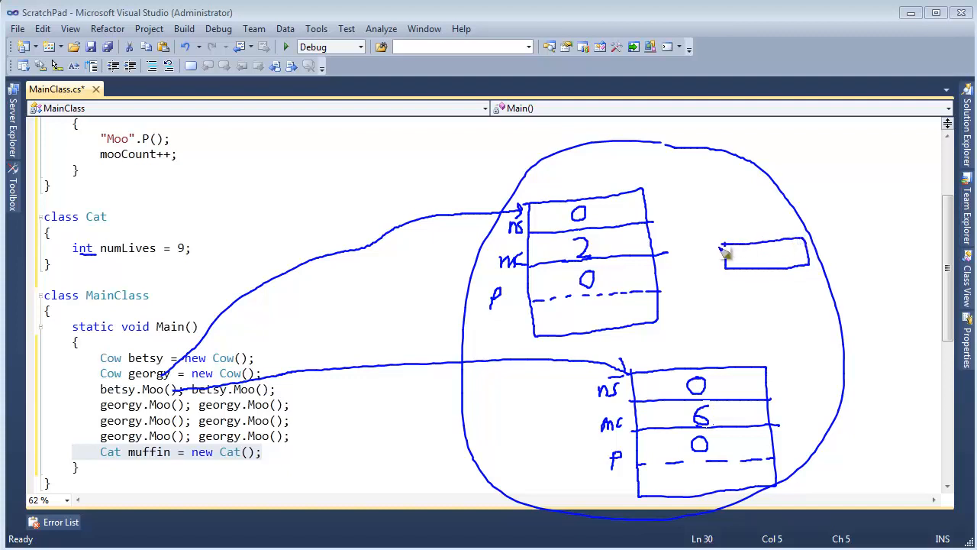
pyautogui.moveTo(710, 260)
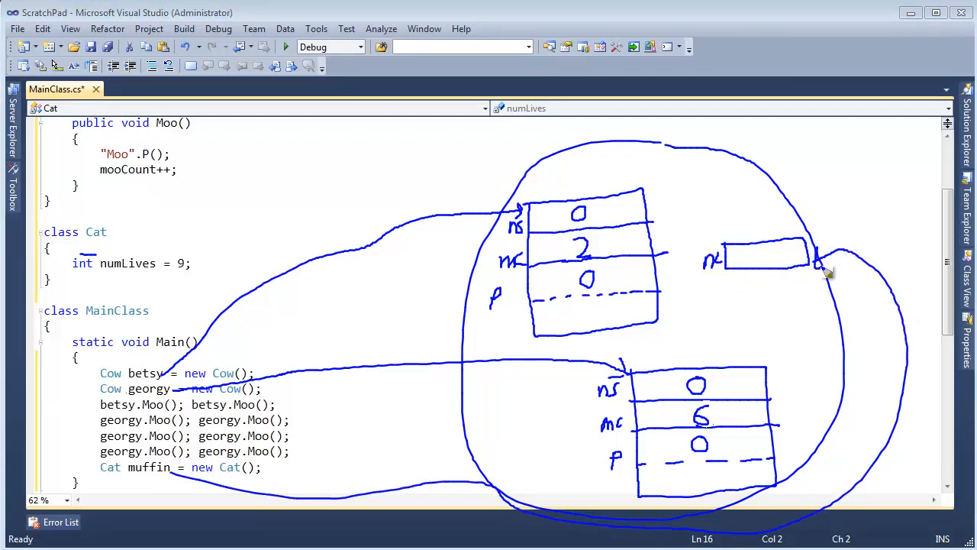
pyautogui.moveTo(199, 514)
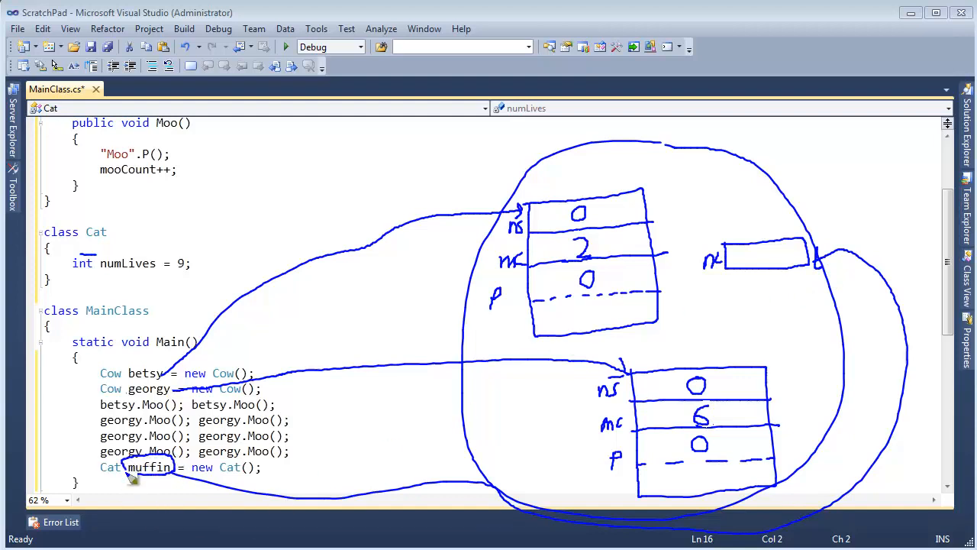
pyautogui.moveTo(374, 502)
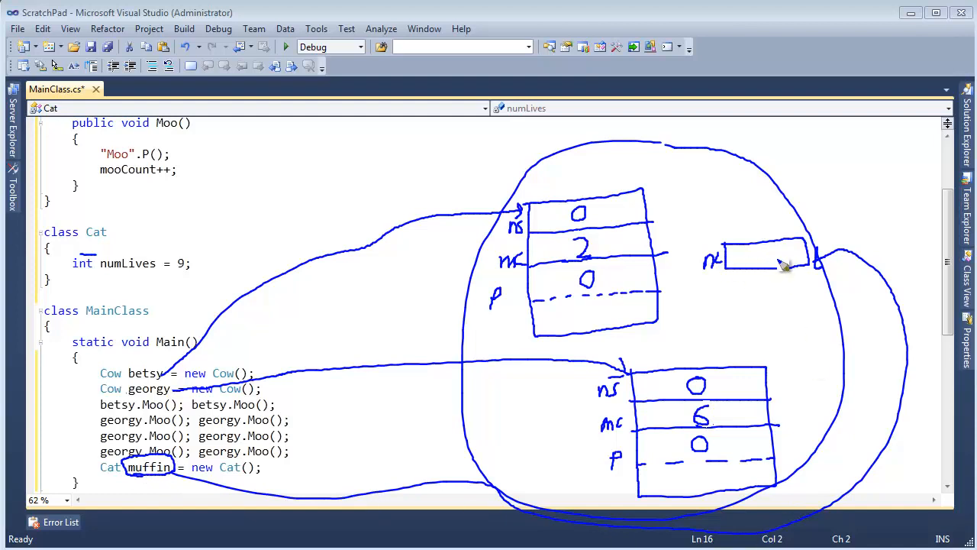
pyautogui.moveTo(785, 266)
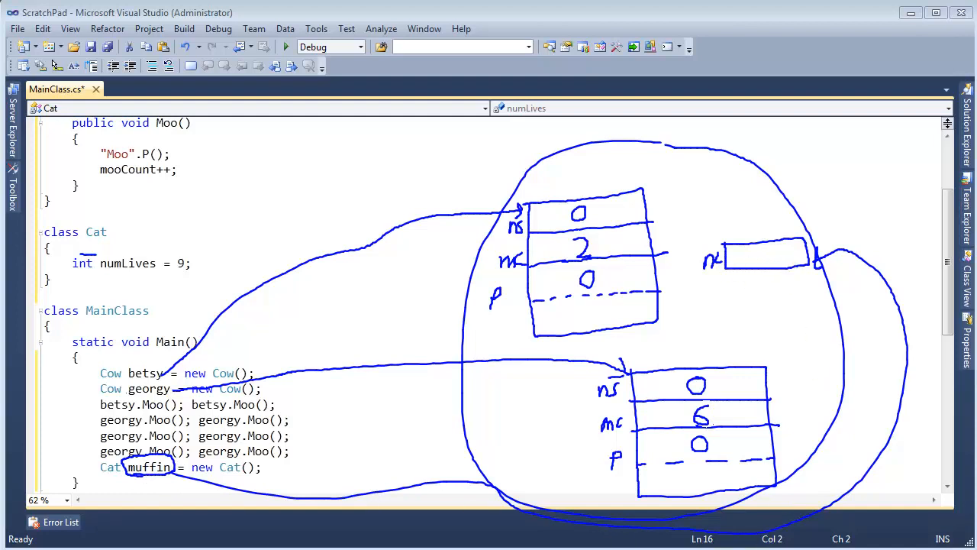
pyautogui.moveTo(683, 305)
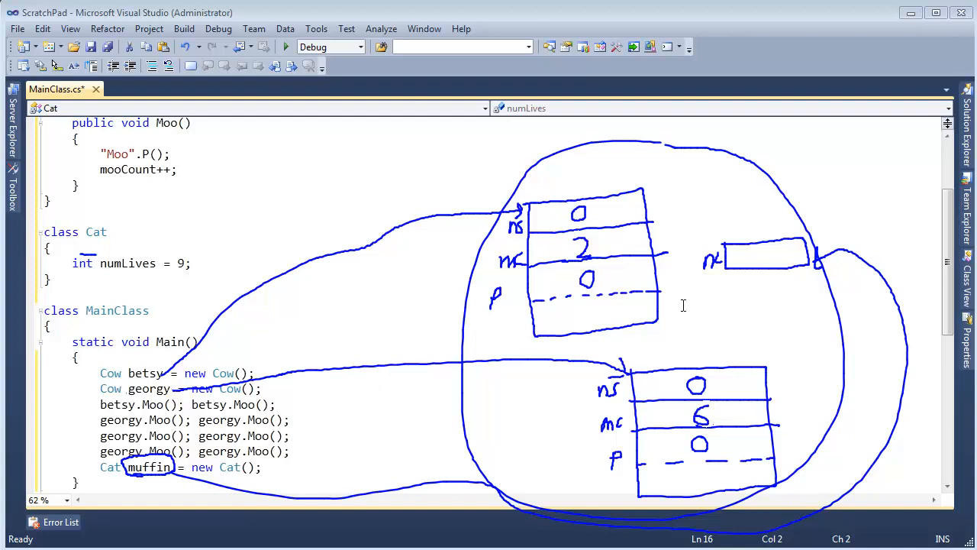
# Highlight Cat's numLives field and call muffin.Moo() after muffin's creation.
pyautogui.doubleClick(229, 466)
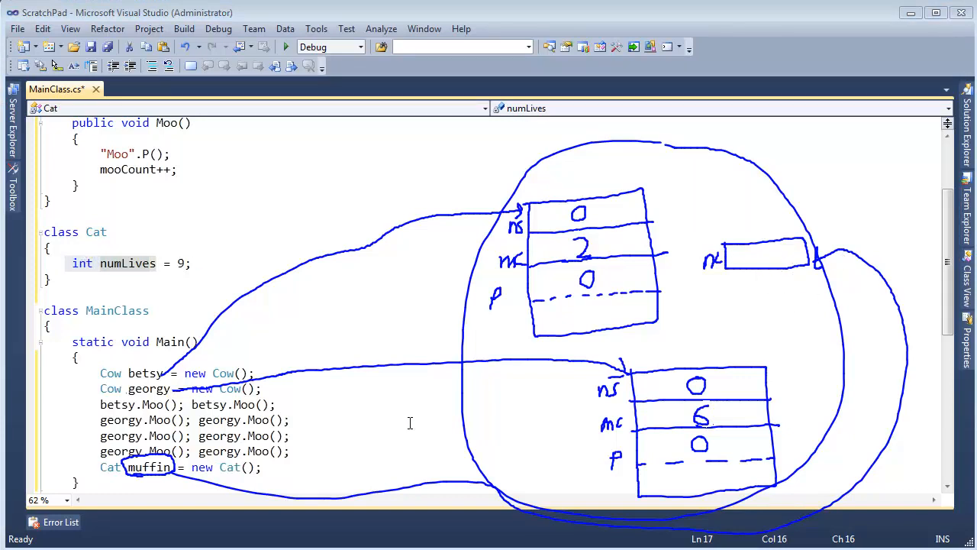
pyautogui.write('c')
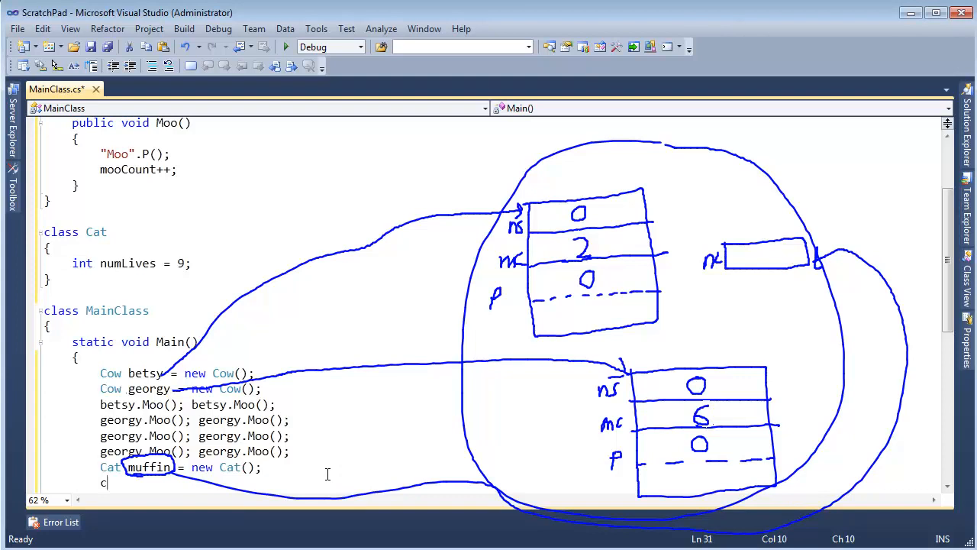
pyautogui.press('backspace')
pyautogui.write('muffin.Moo(')
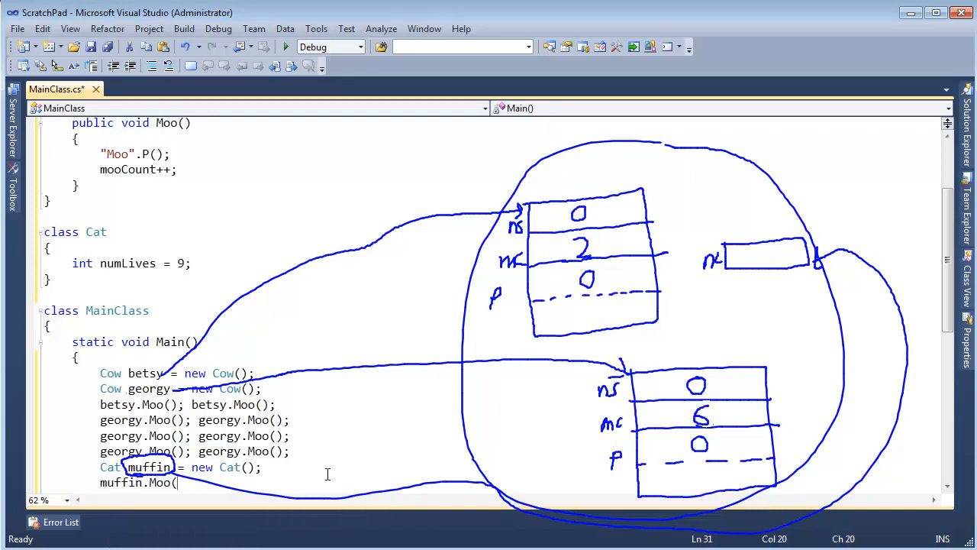
pyautogui.write(');')
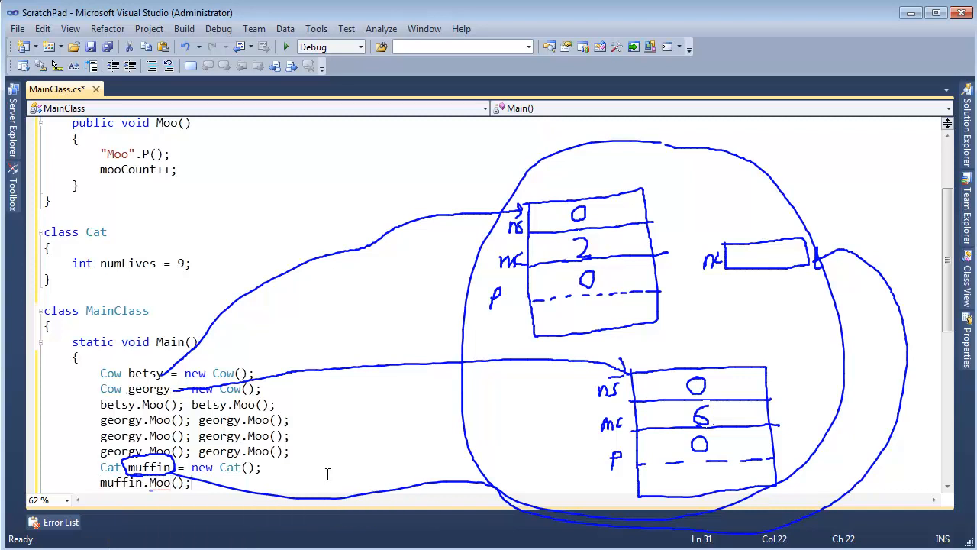
pyautogui.click(194, 263)
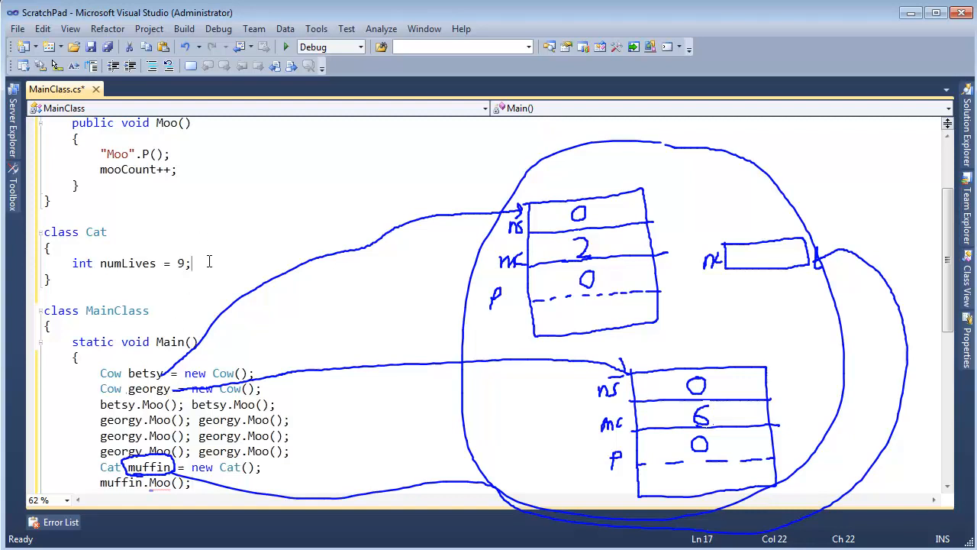
# Declare 'public void Meow' in Cat and start replacing Moo with 'me' in muffin's call.
pyautogui.write('pu')
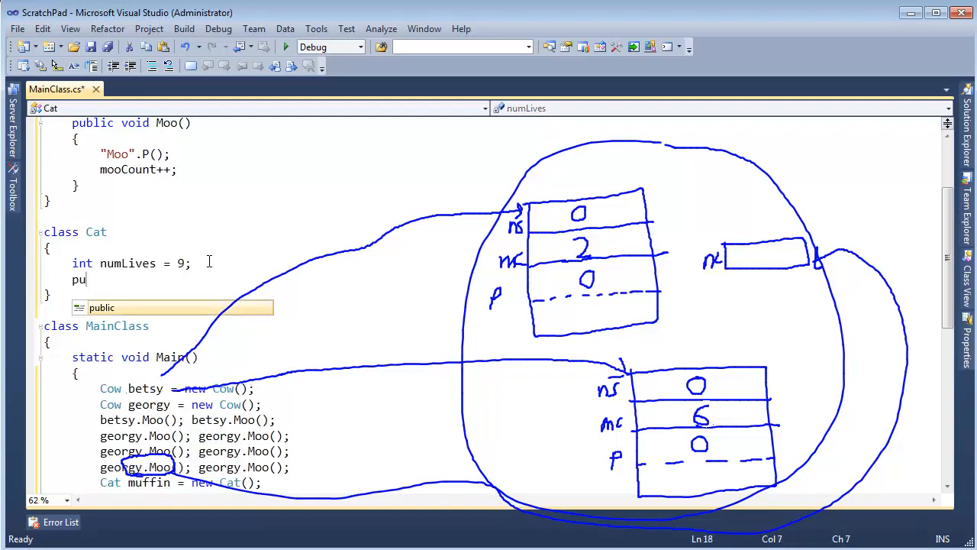
pyautogui.write('blic void Meow() {')
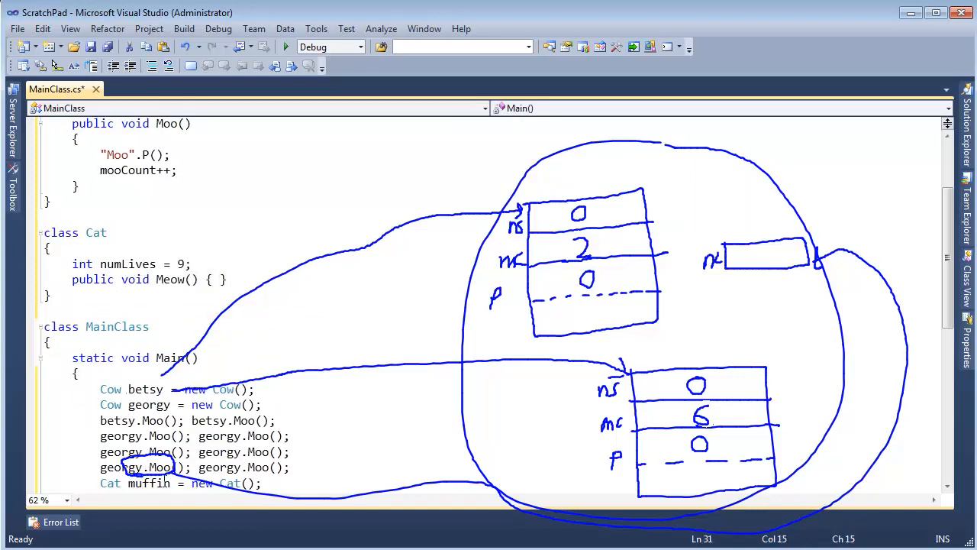
pyautogui.doubleClick(149, 482)
pyautogui.write('muffin.(')
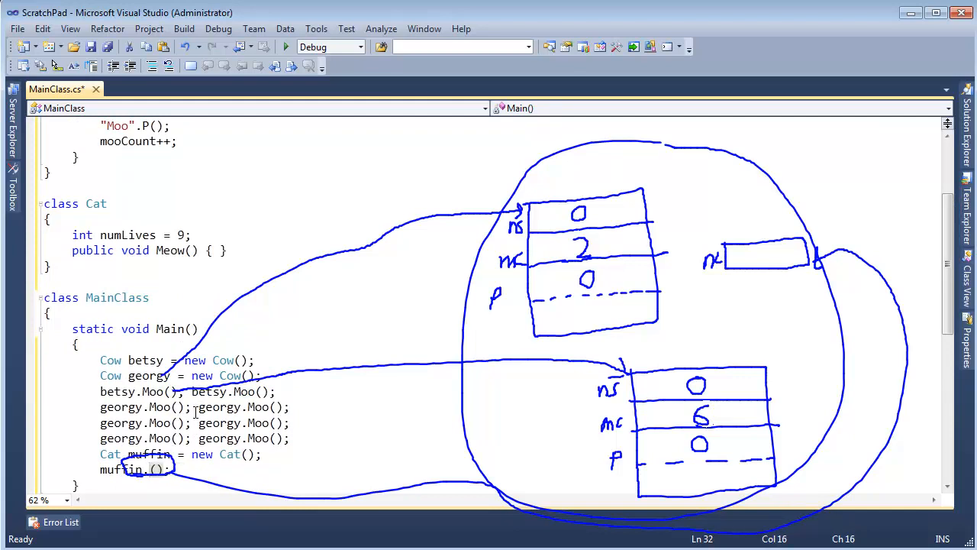
pyautogui.write('me')
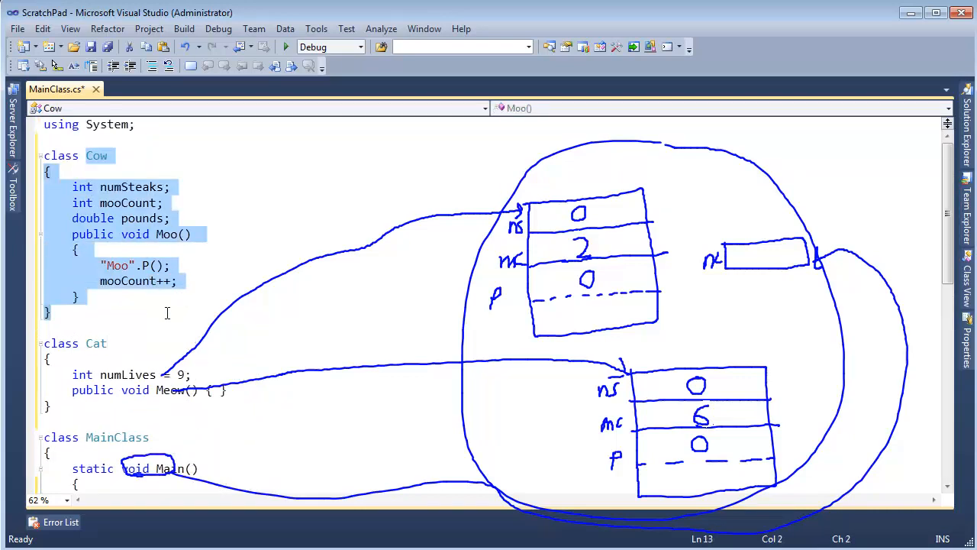
pyautogui.scroll(-3)
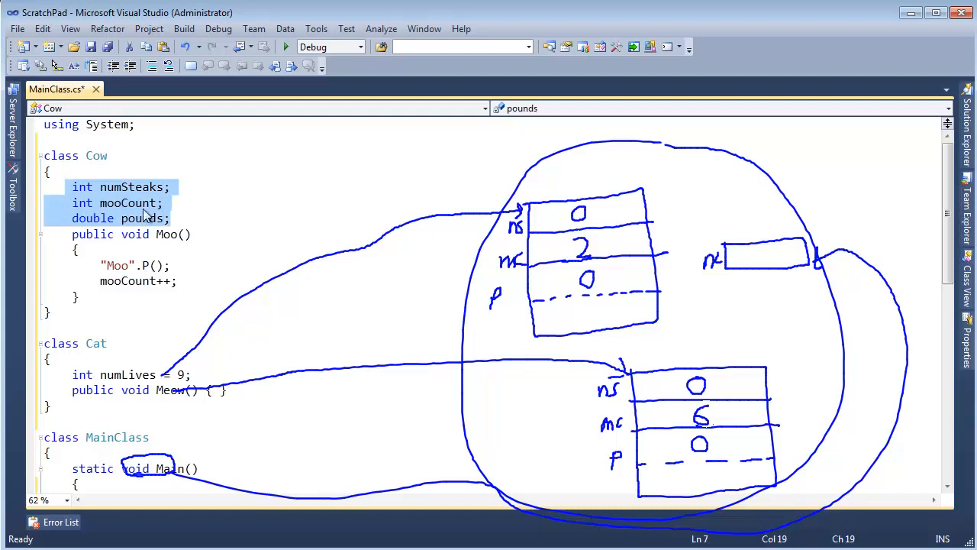
pyautogui.click(82, 187)
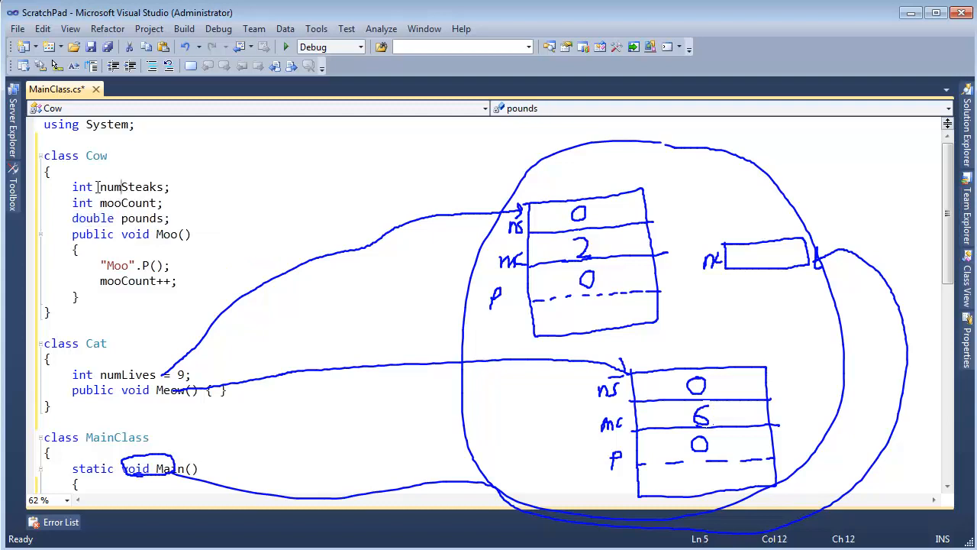
pyautogui.doubleClick(131, 186)
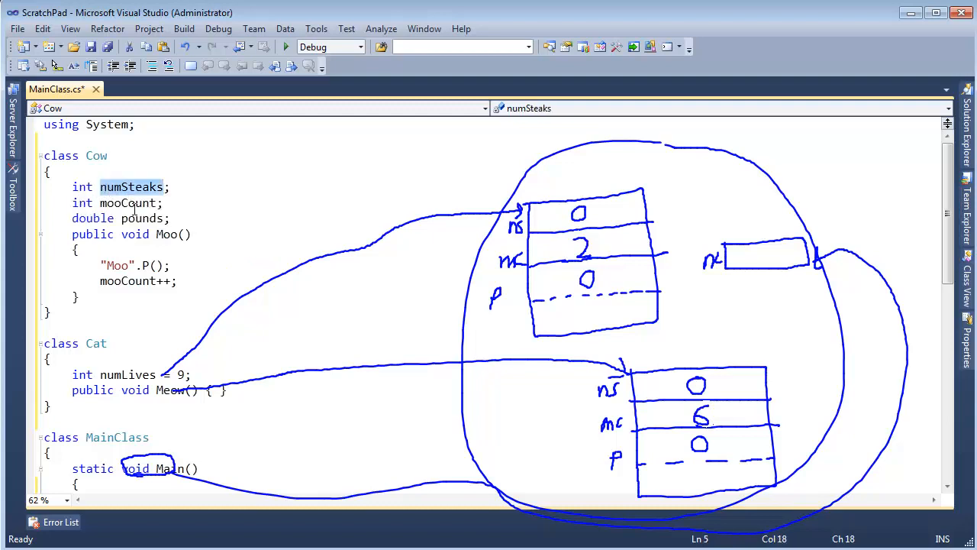